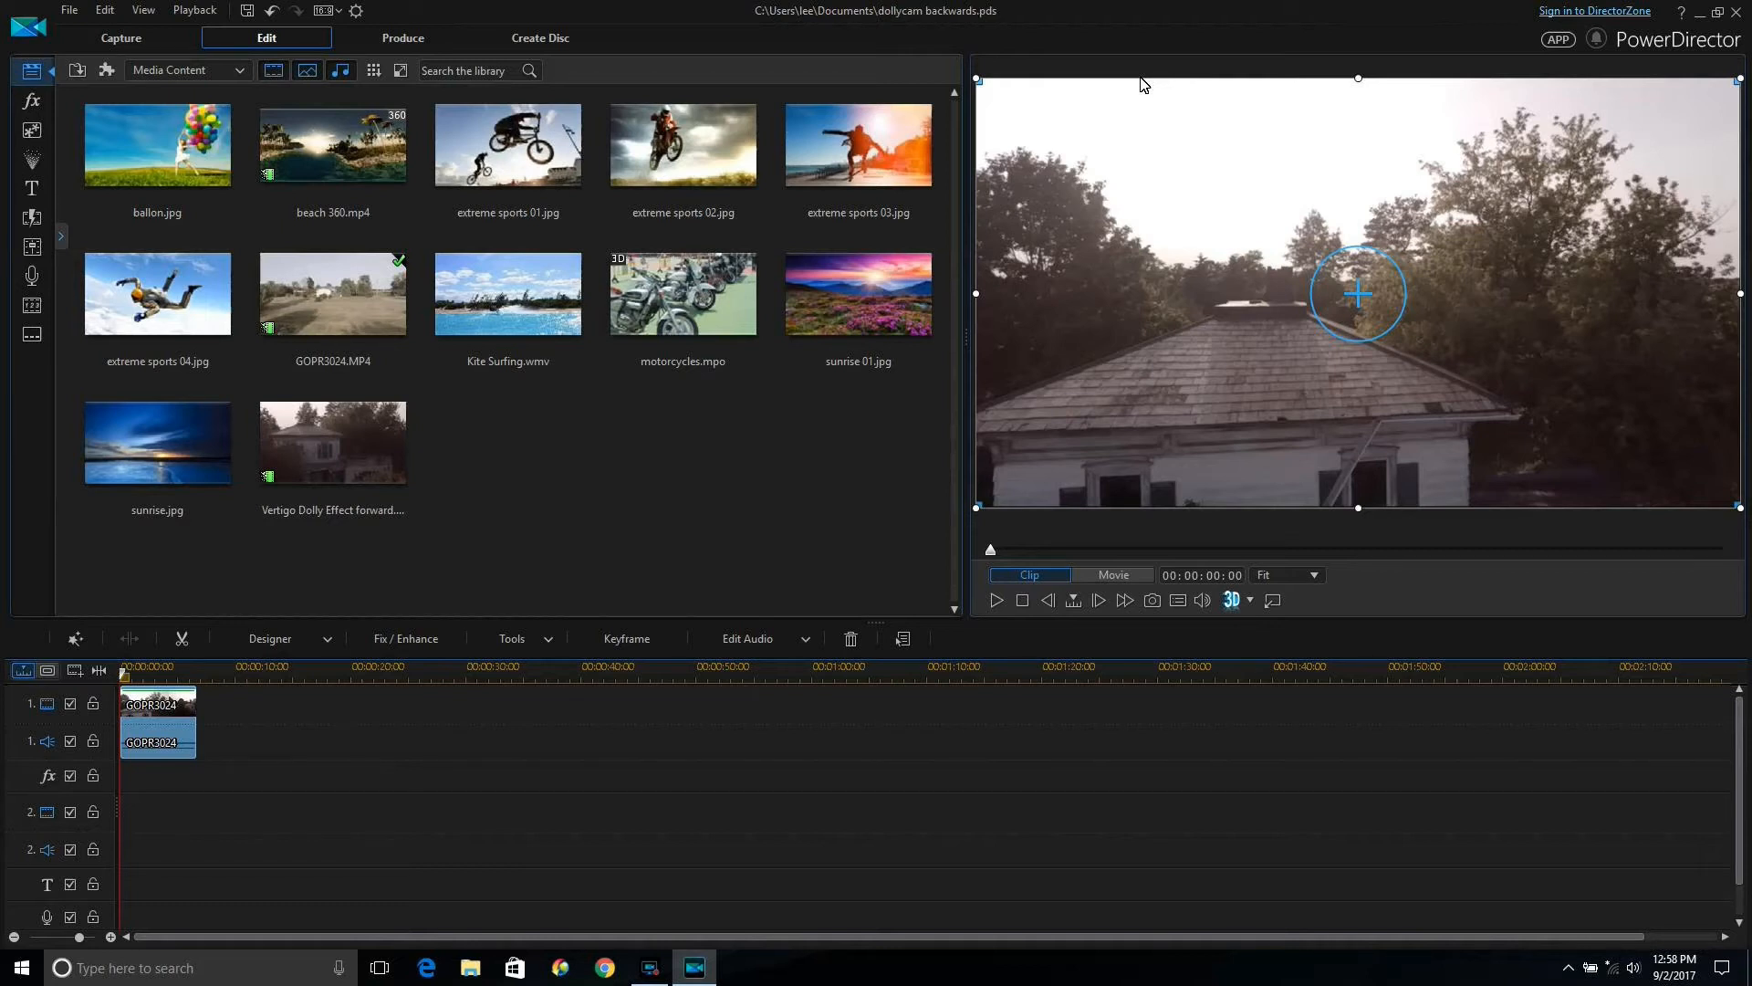
# Open the GOPR3024 drone clip in PiP Designer from the Designer dropdown.
pyautogui.click(858, 145)
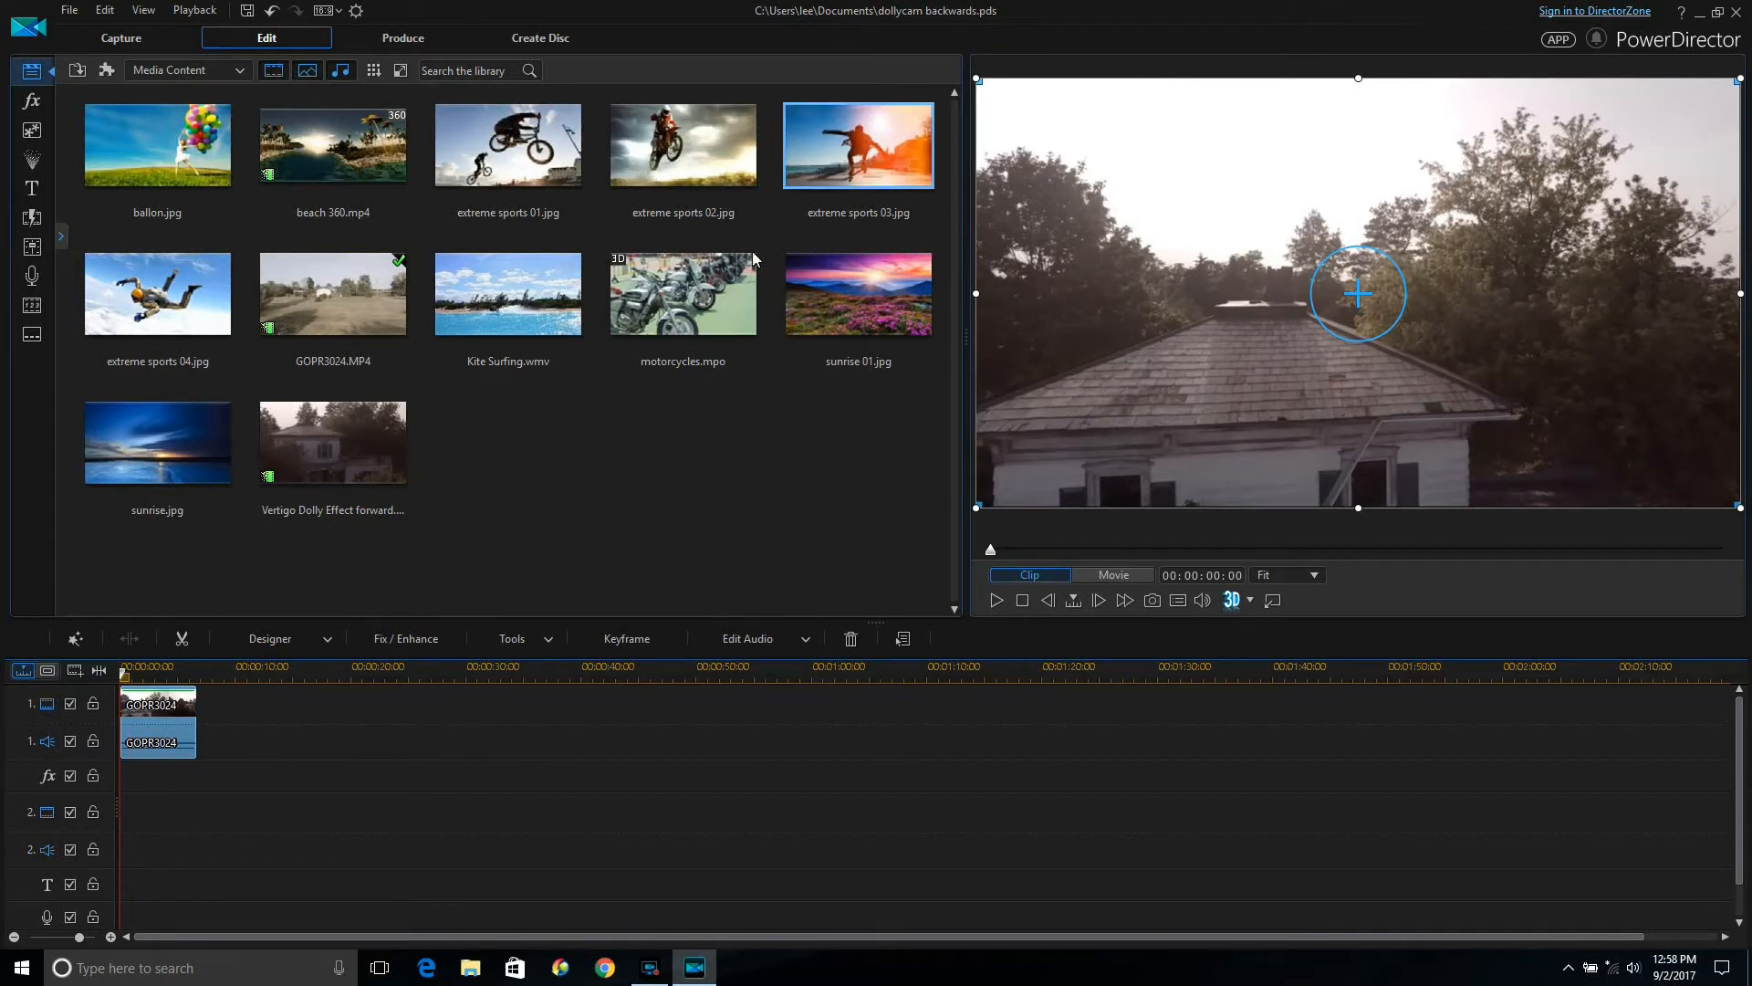
pyautogui.click(332, 443)
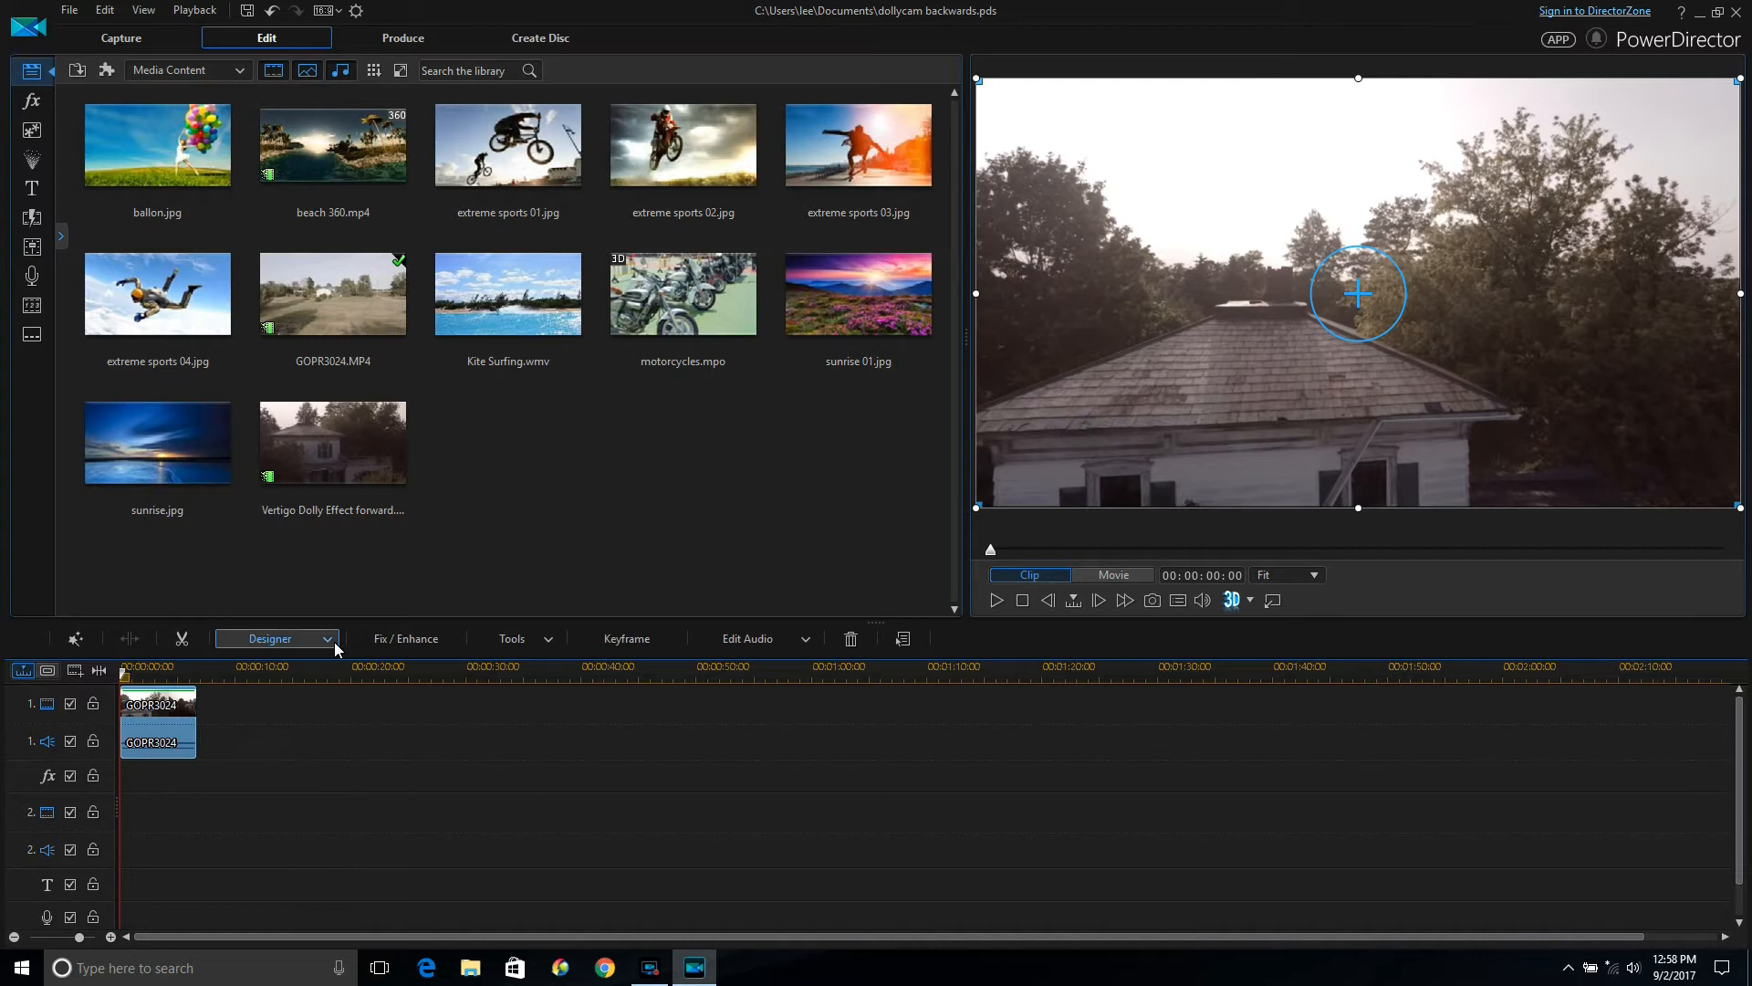
pyautogui.click(326, 637)
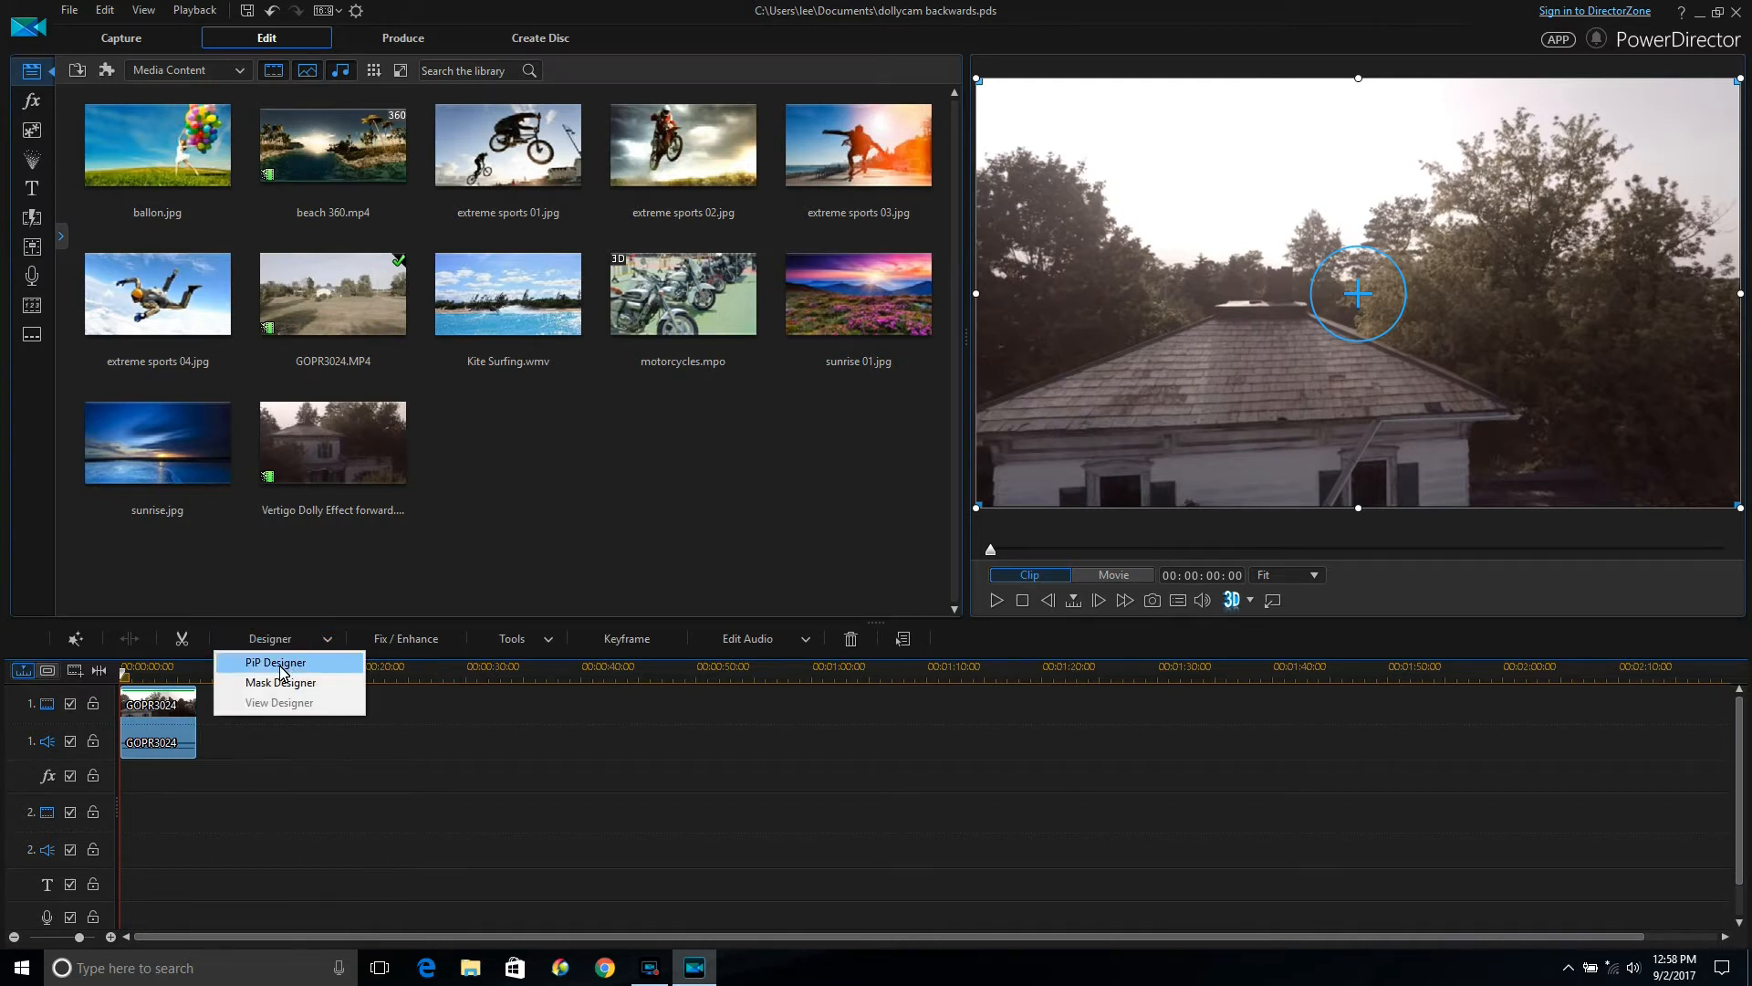
pyautogui.click(274, 661)
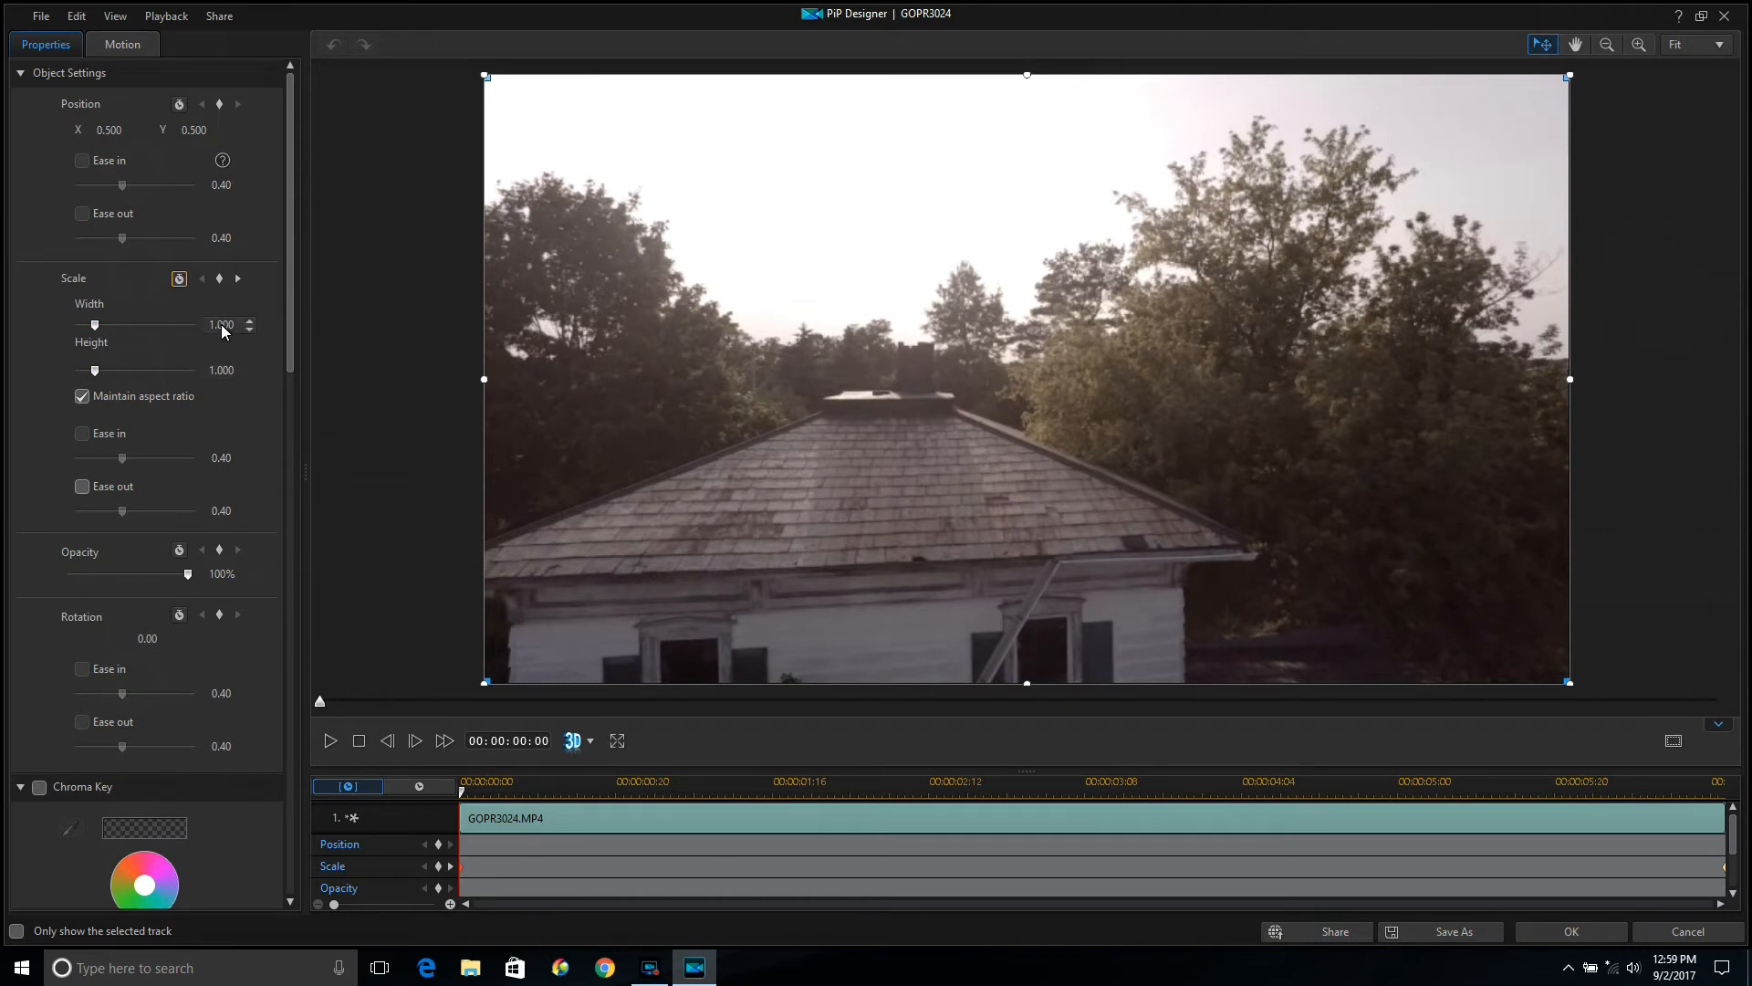
# Keep Maintain aspect ratio on and scale GOPR3024 to about 2.0 at its final frame.
pyautogui.click(81, 395)
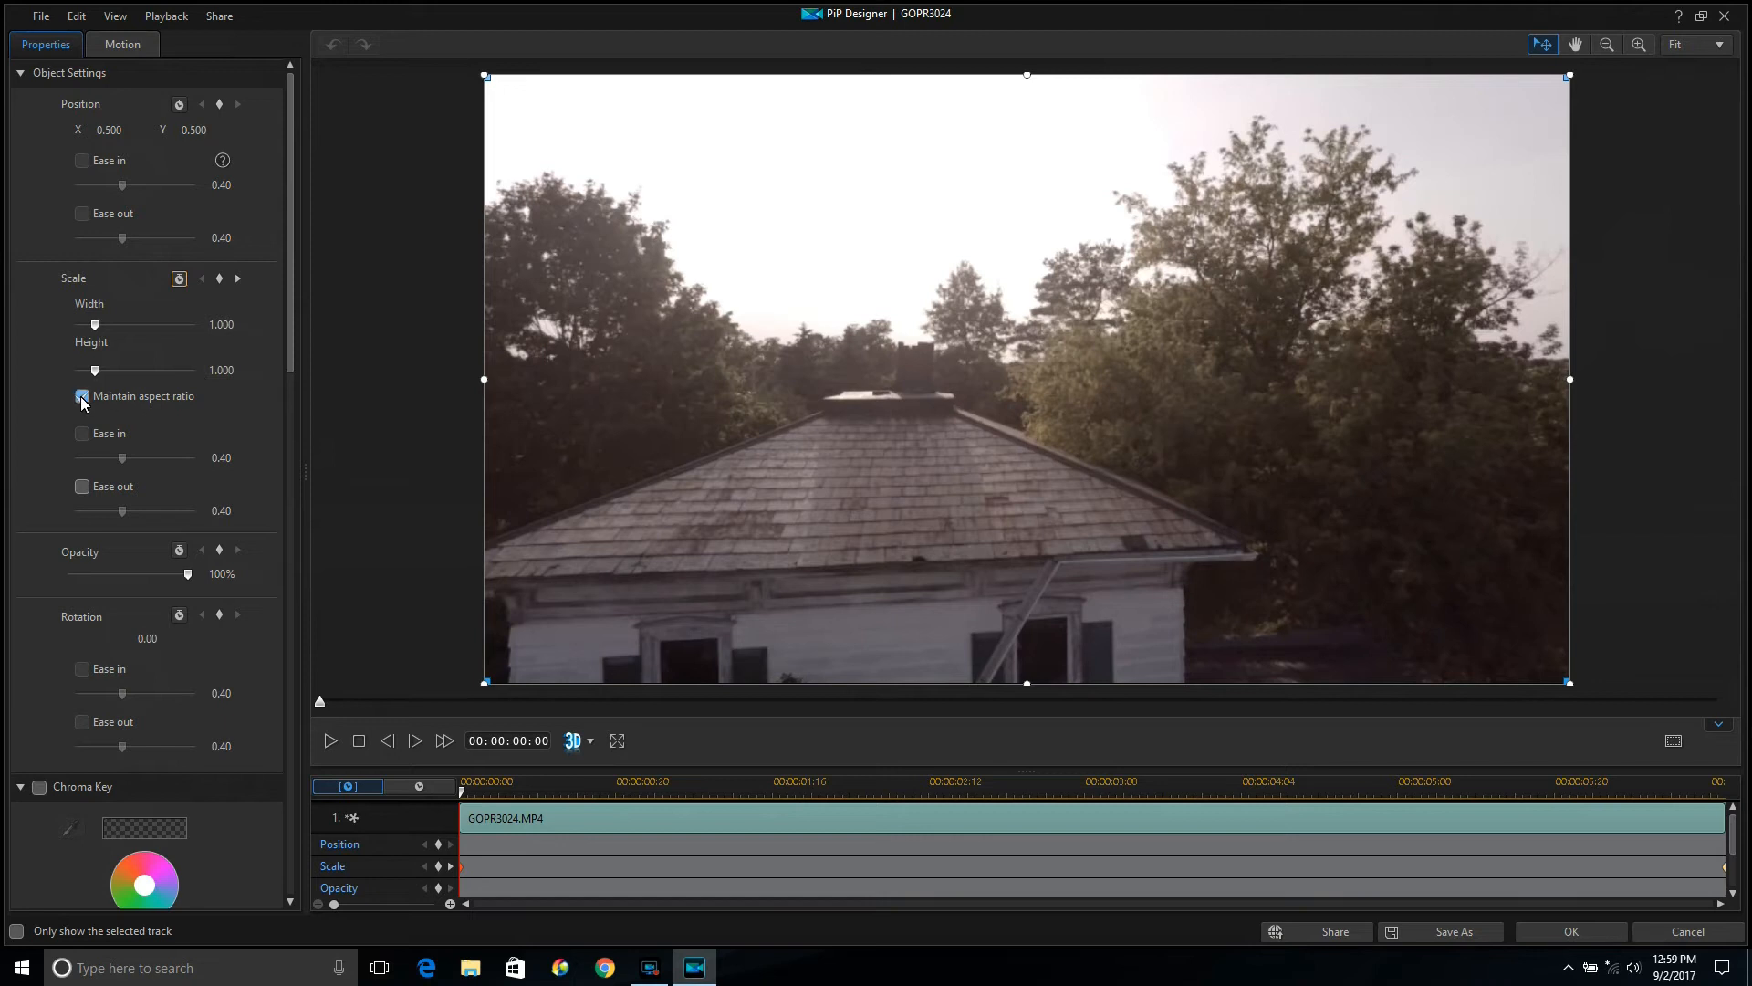
pyautogui.click(81, 395)
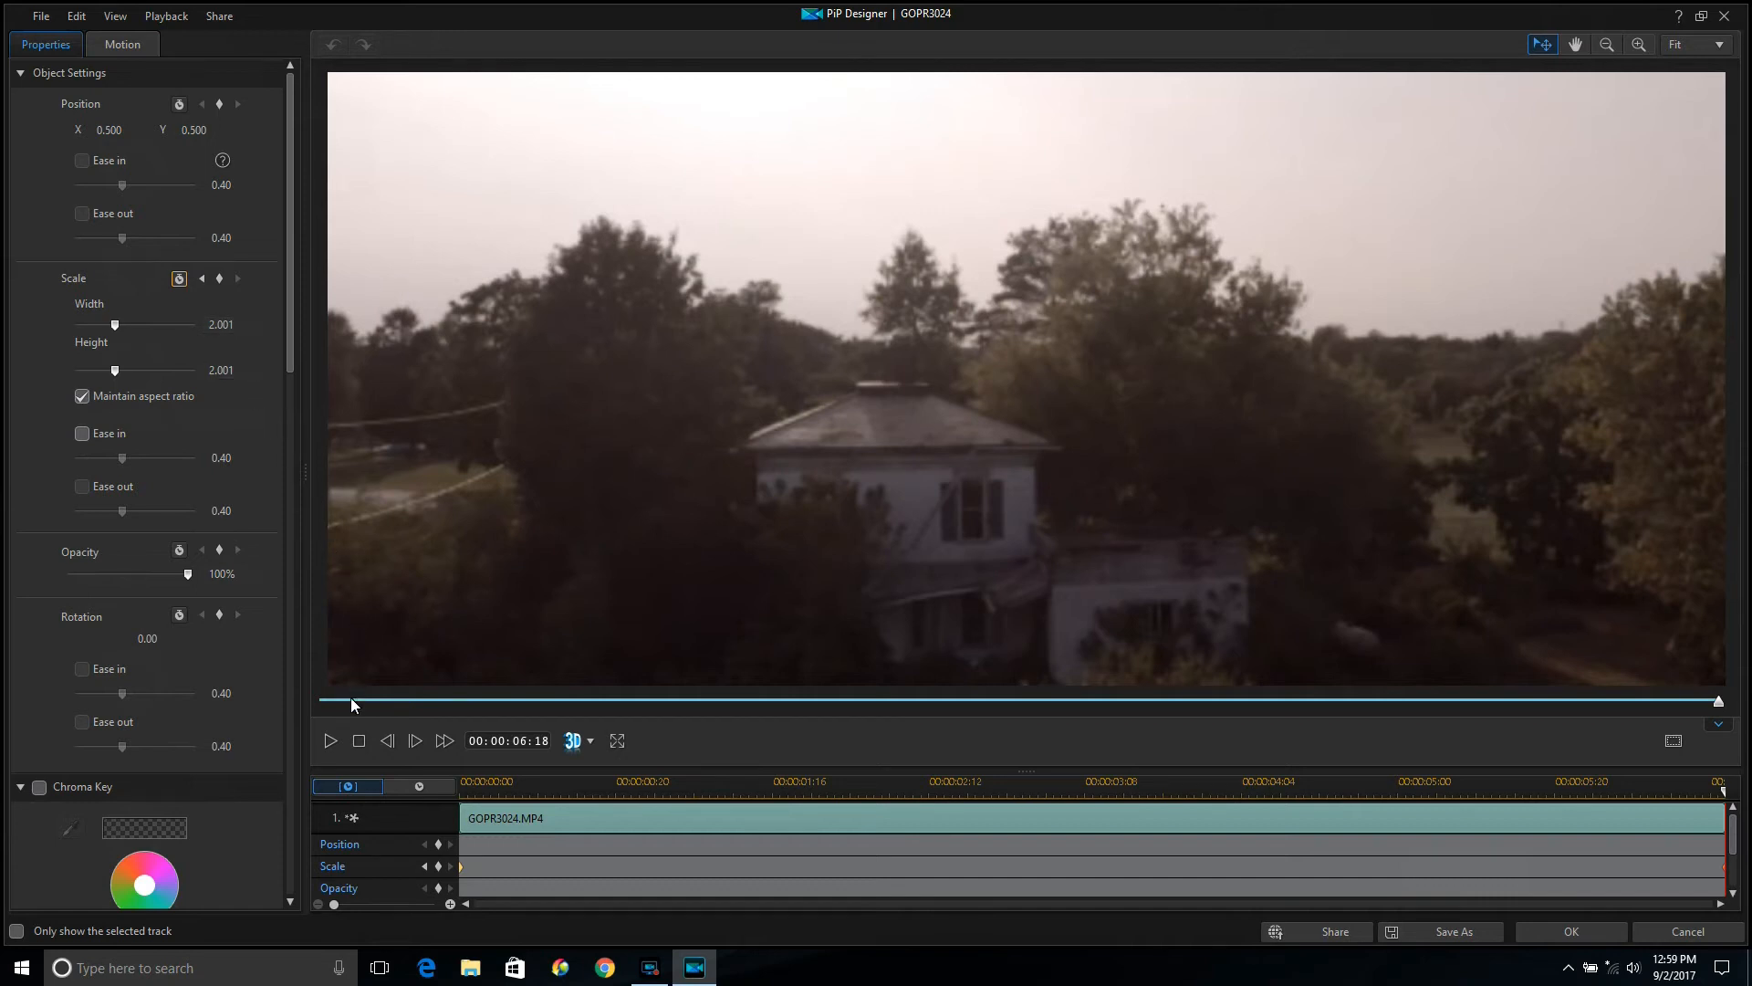
pyautogui.click(329, 740)
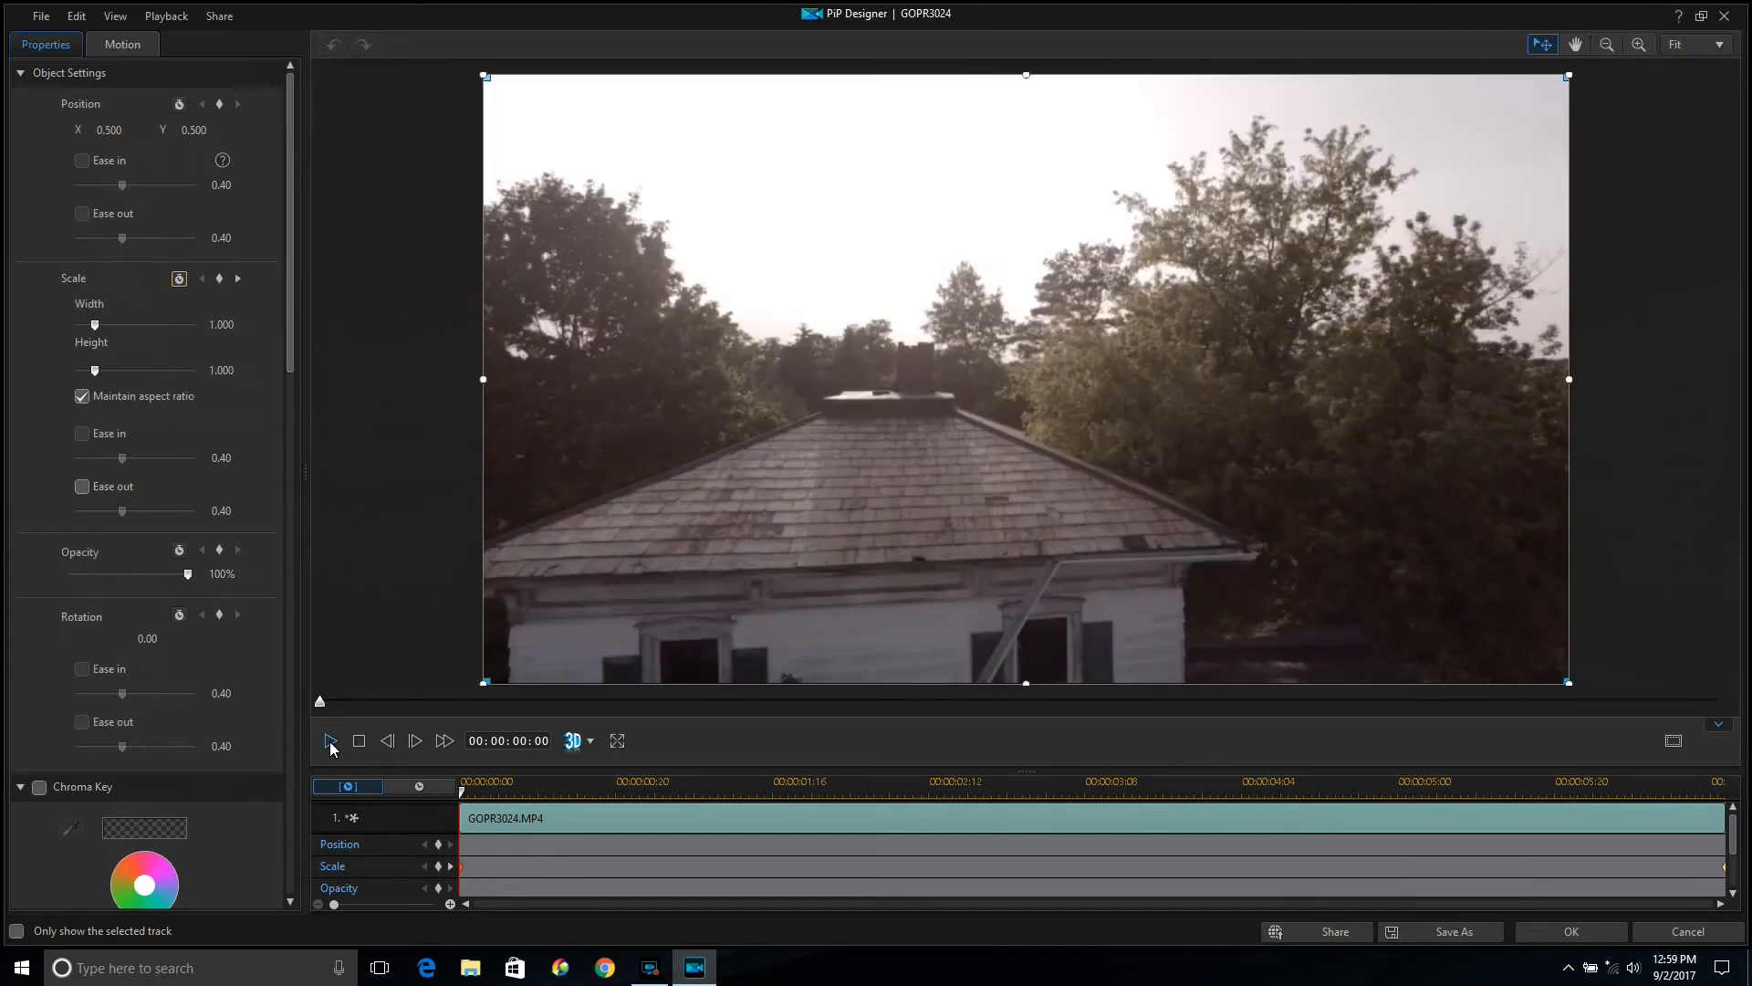
pyautogui.moveTo(329, 741)
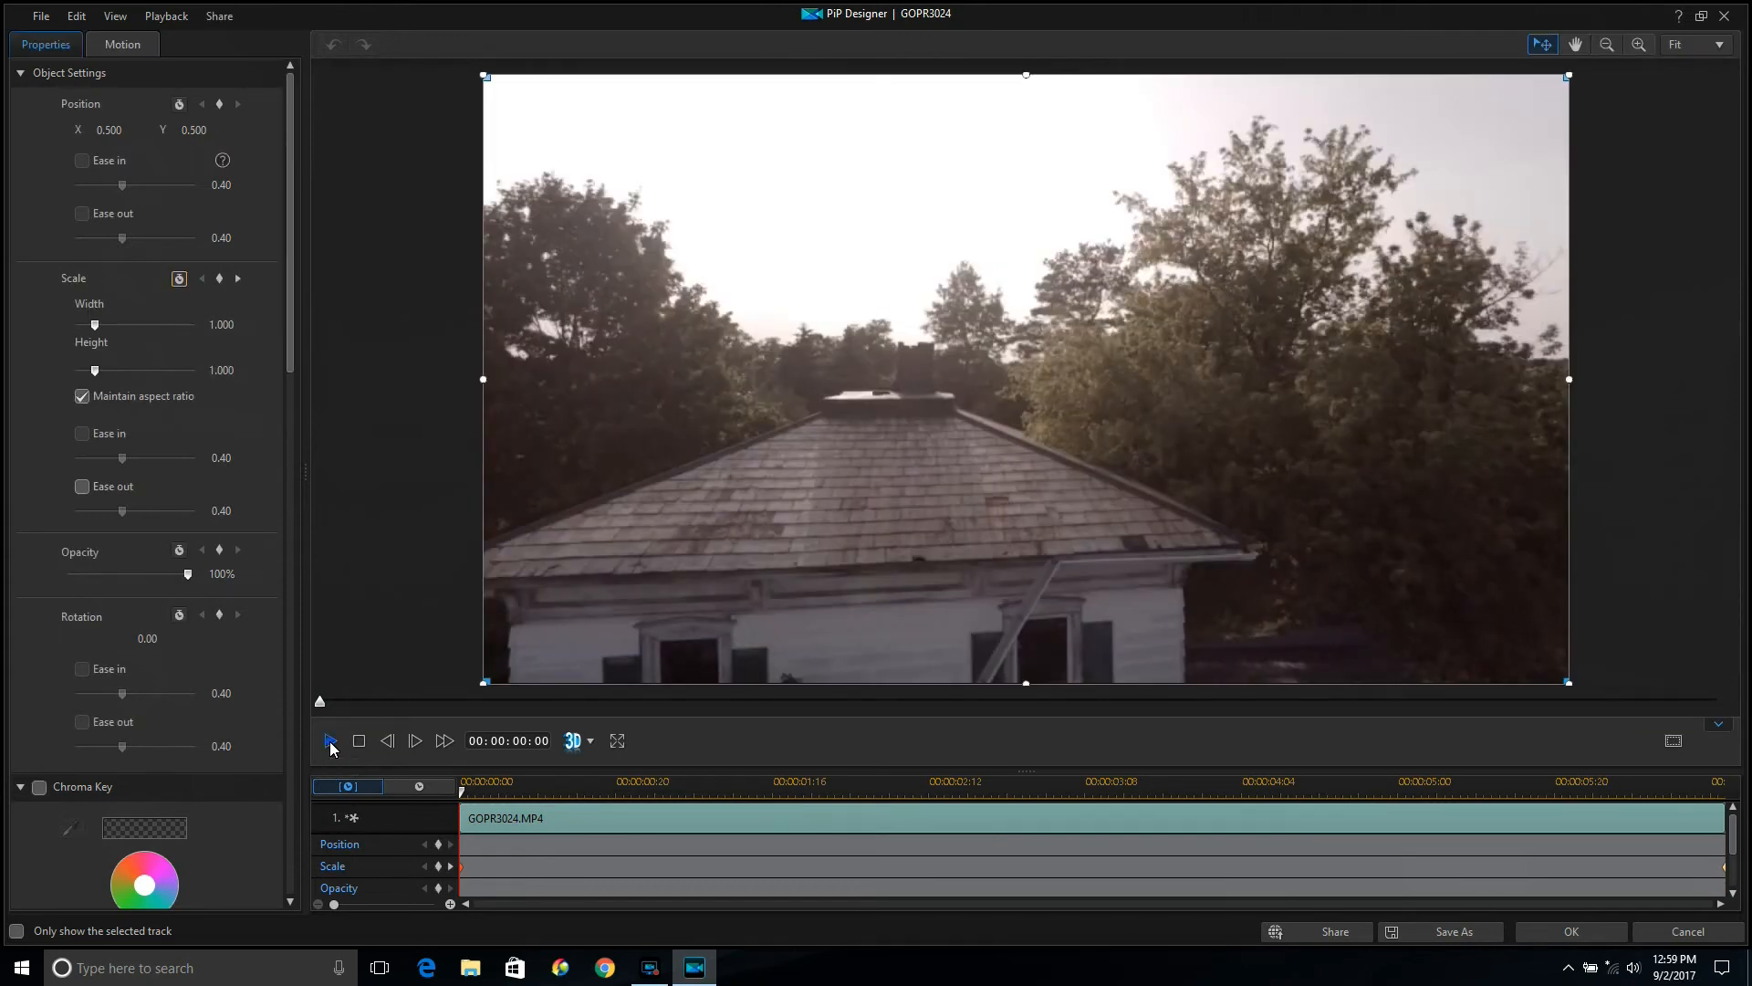
pyautogui.click(329, 741)
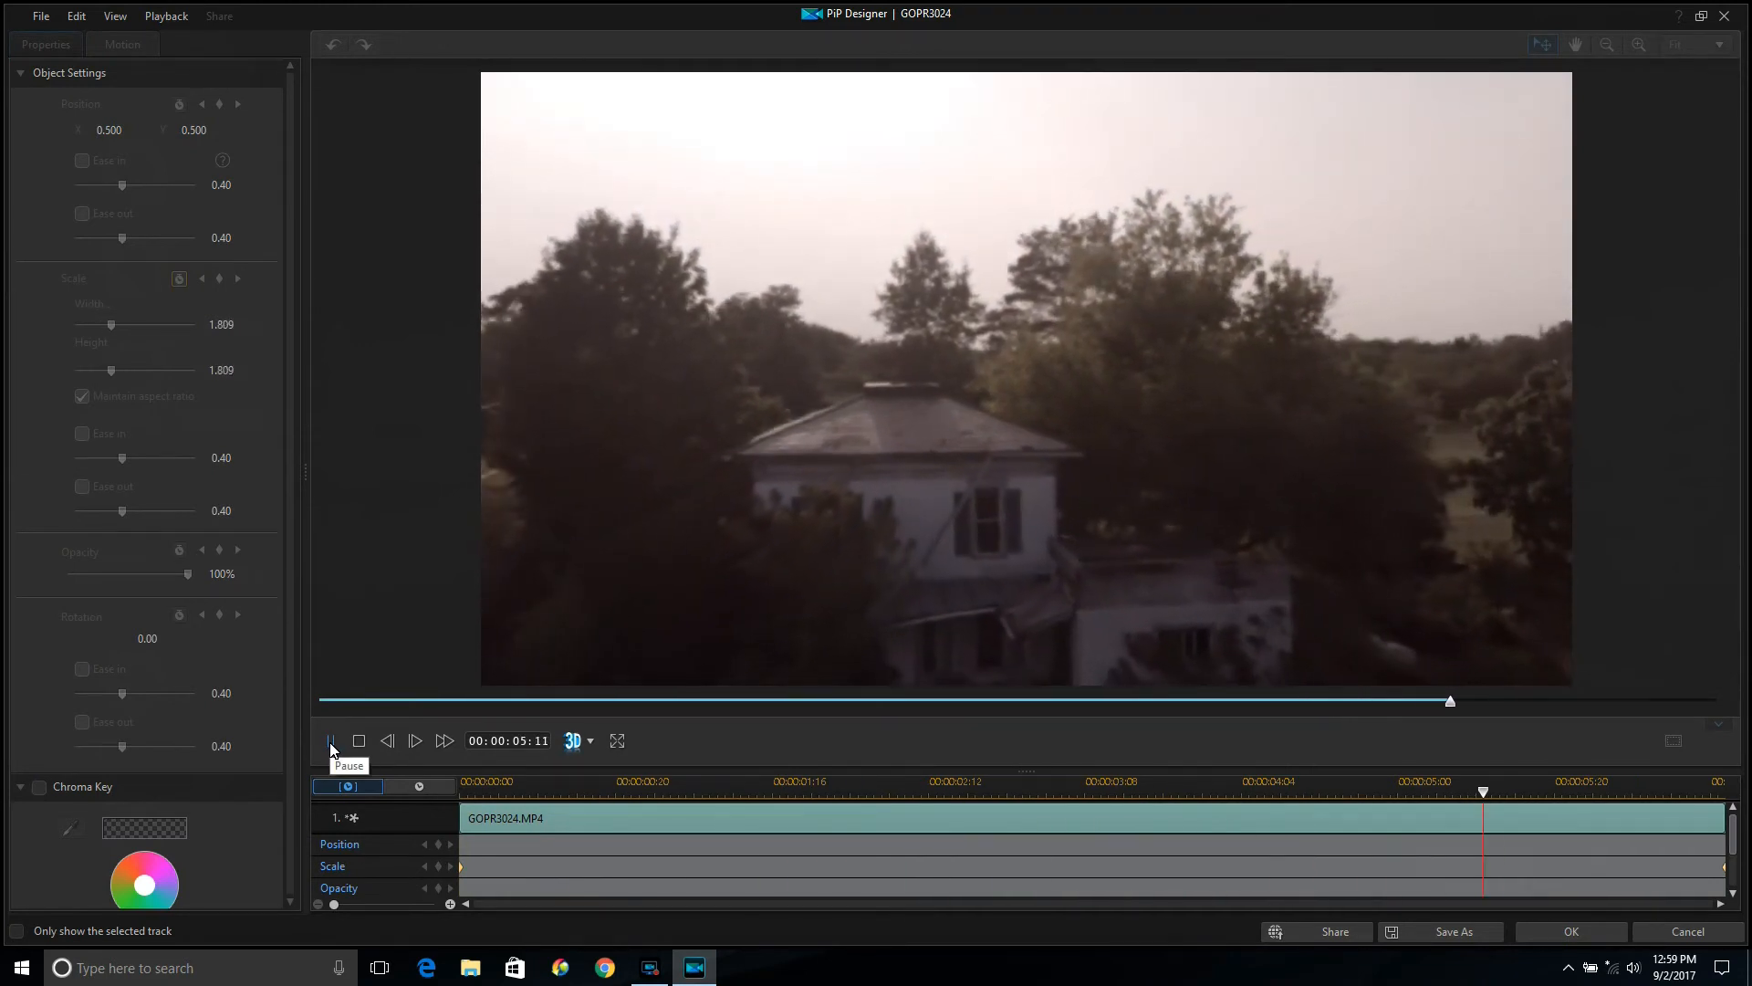
pyautogui.click(358, 740)
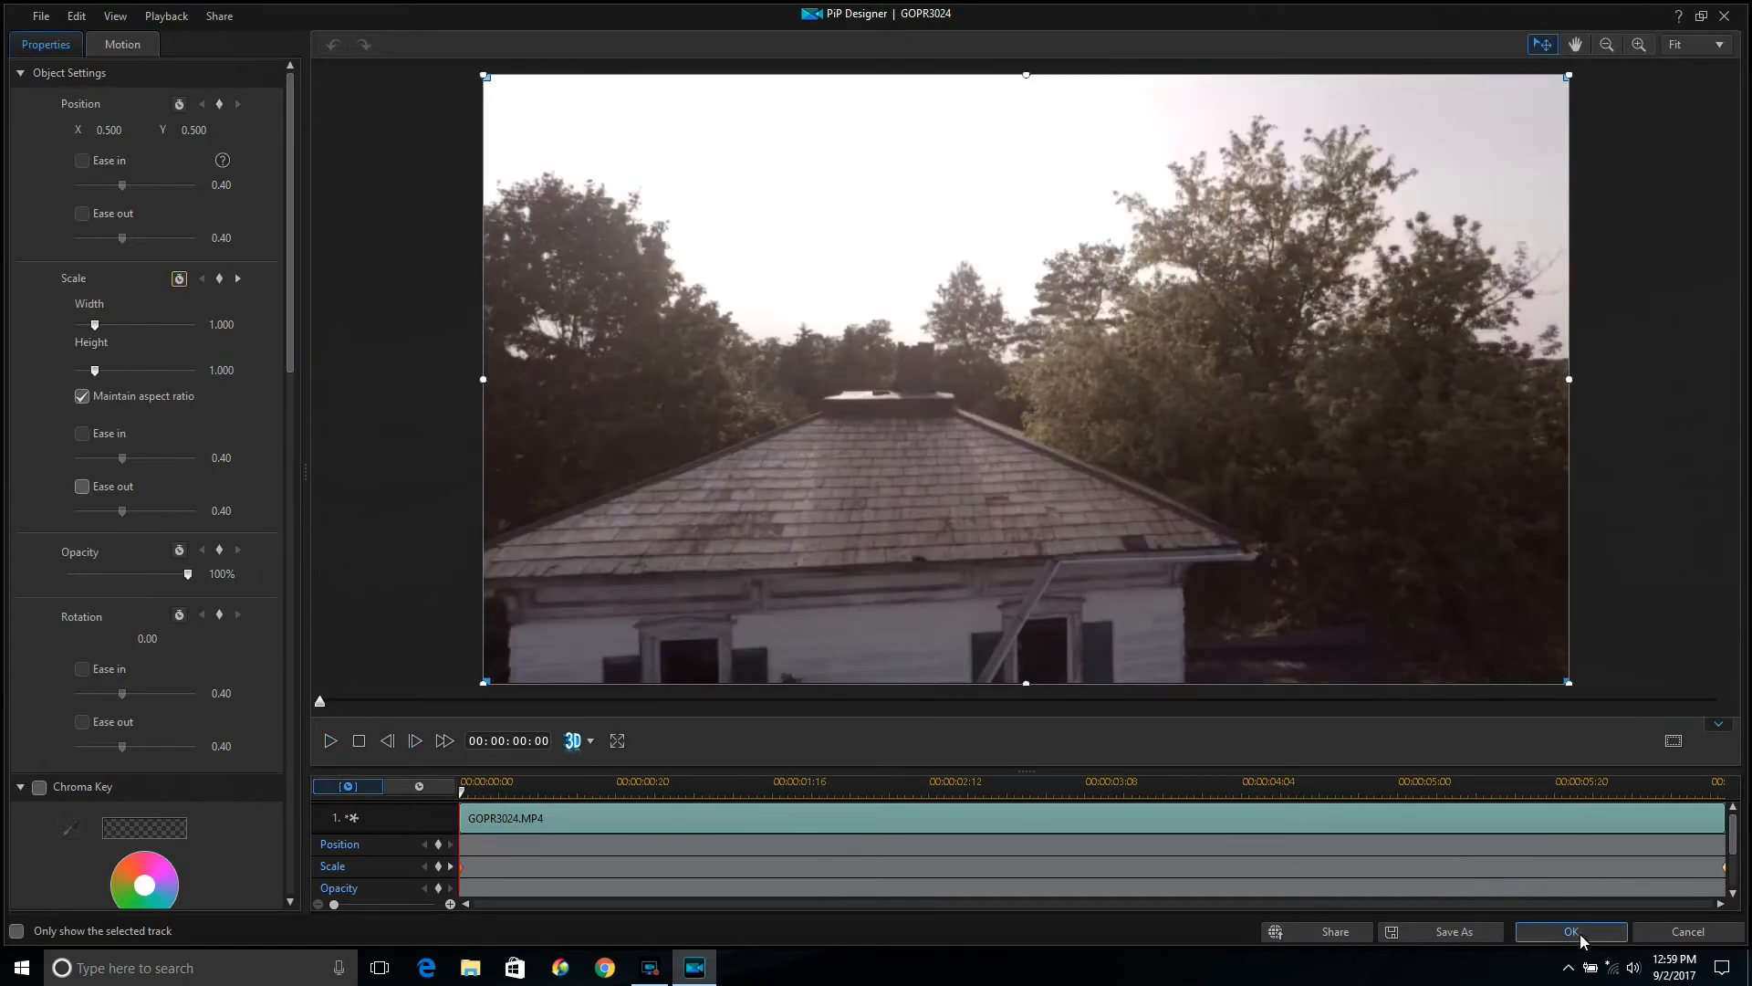
pyautogui.click(1571, 931)
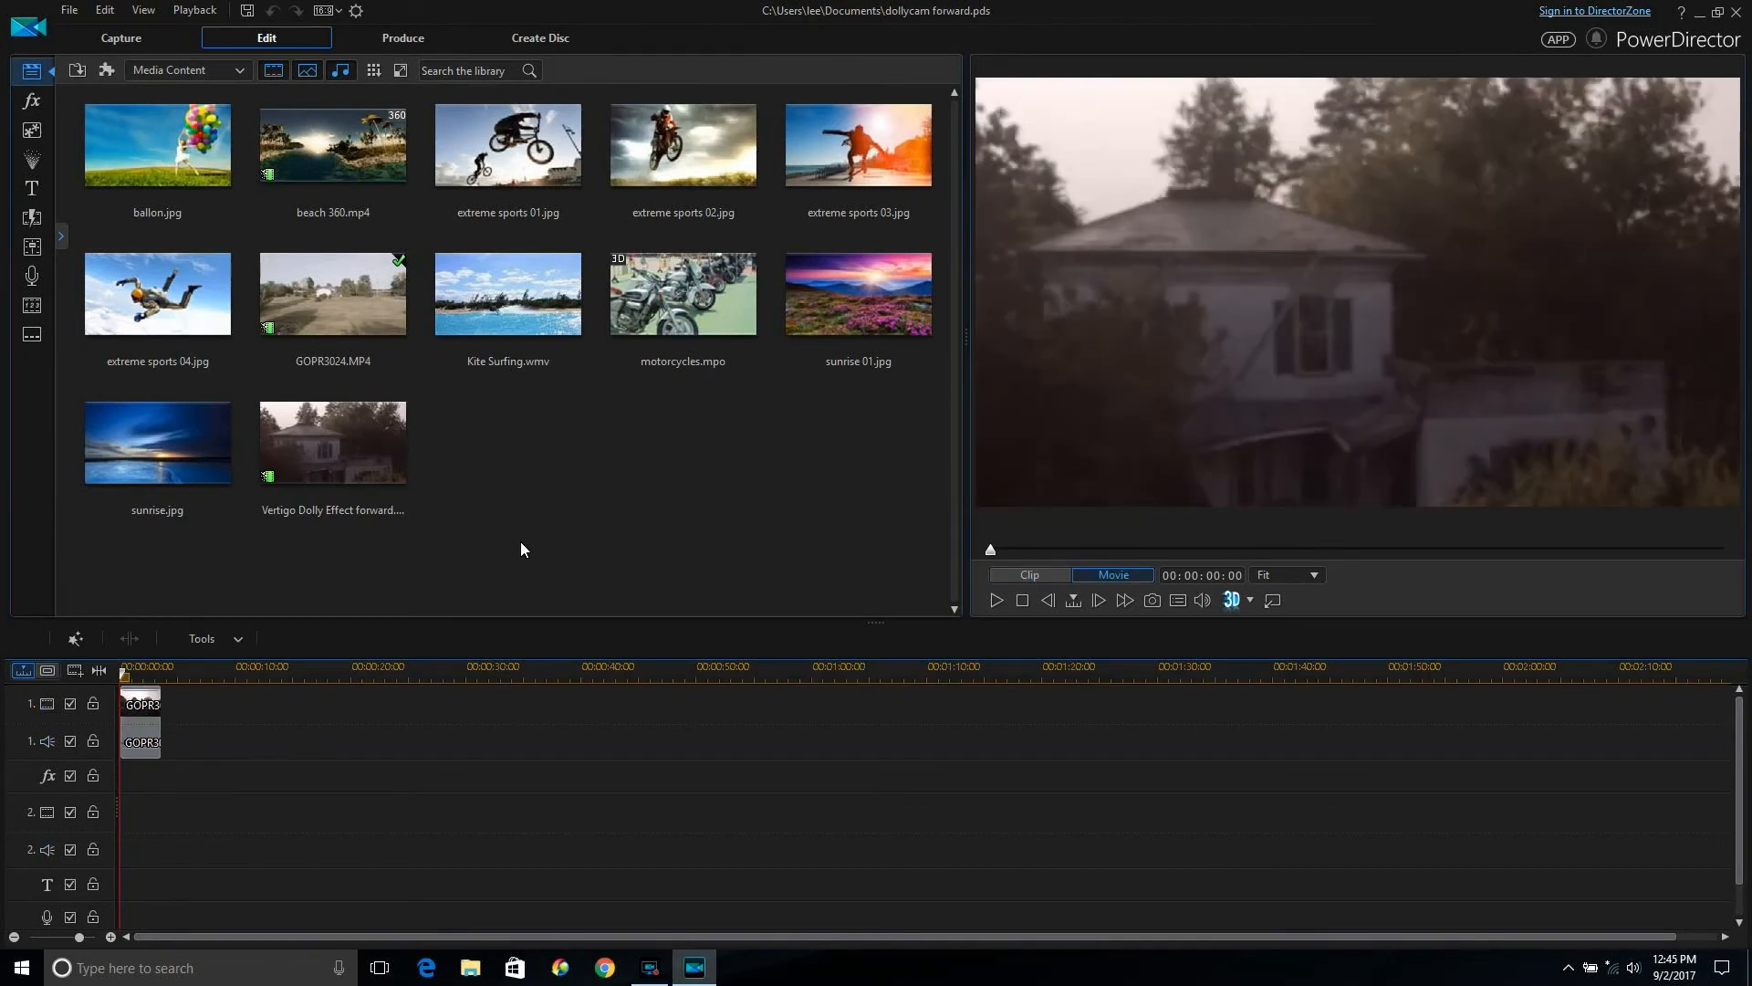
# Open GOPR3024 in PiP Designer for the dollycam forward project, scale starting near 3.0.
pyautogui.click(332, 442)
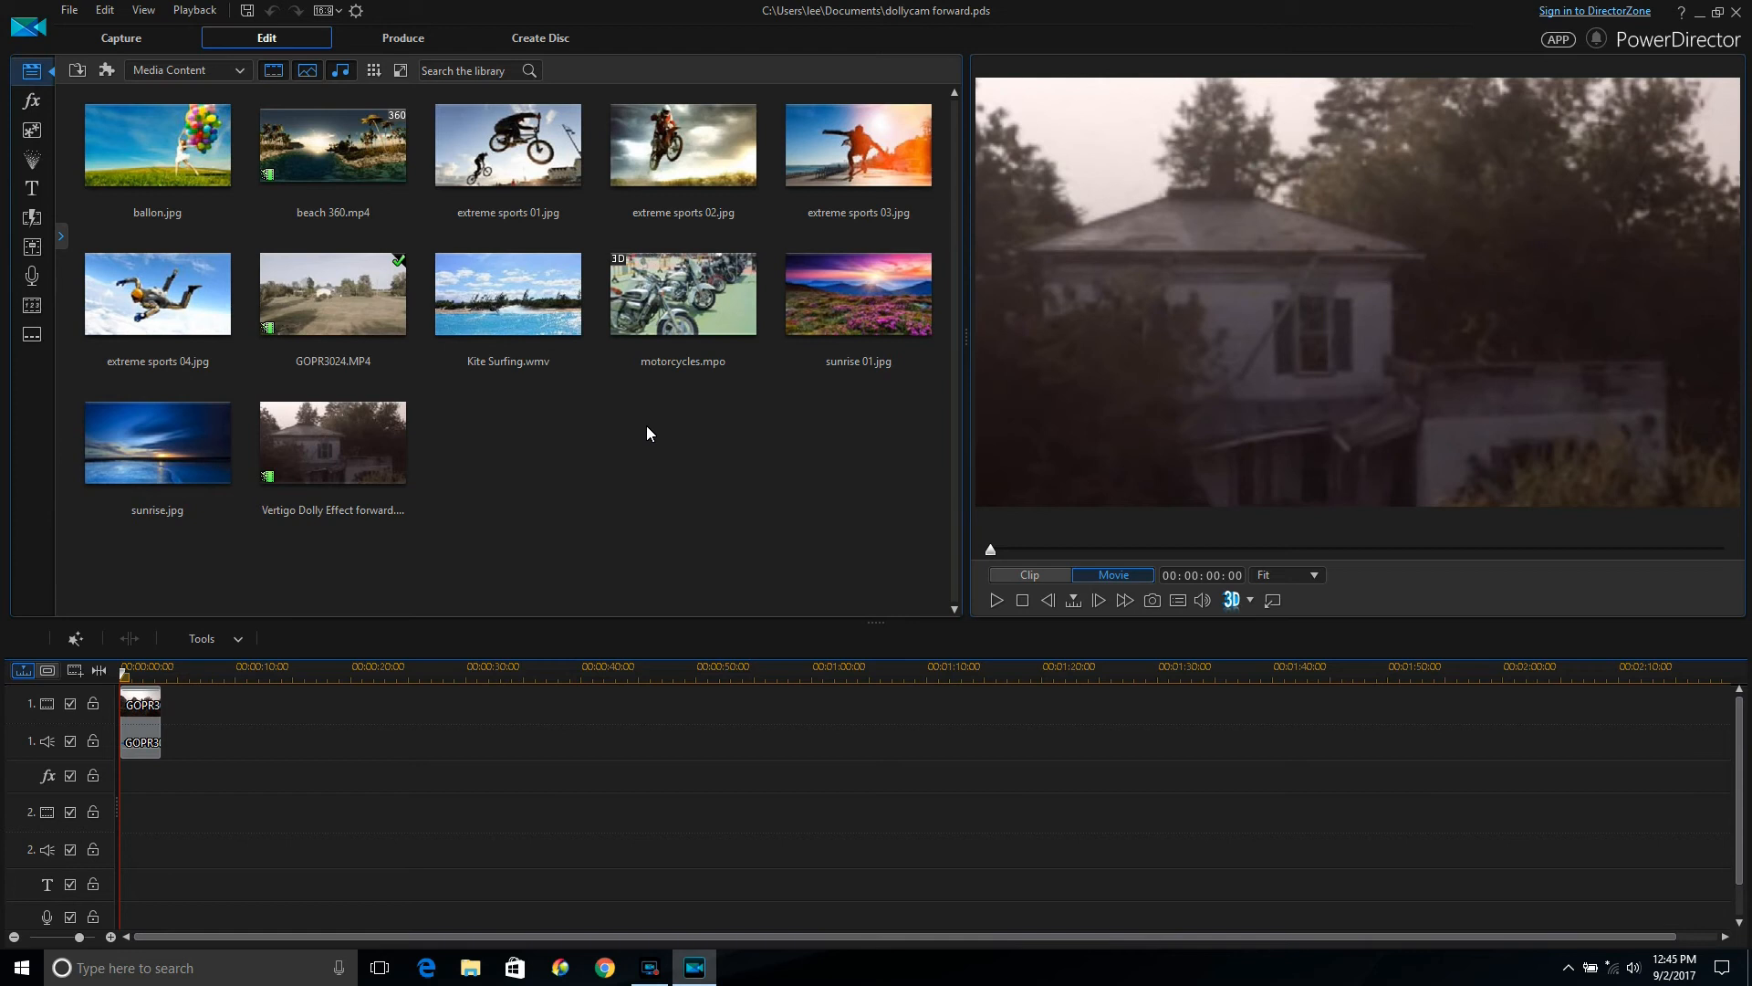
pyautogui.moveTo(533, 433)
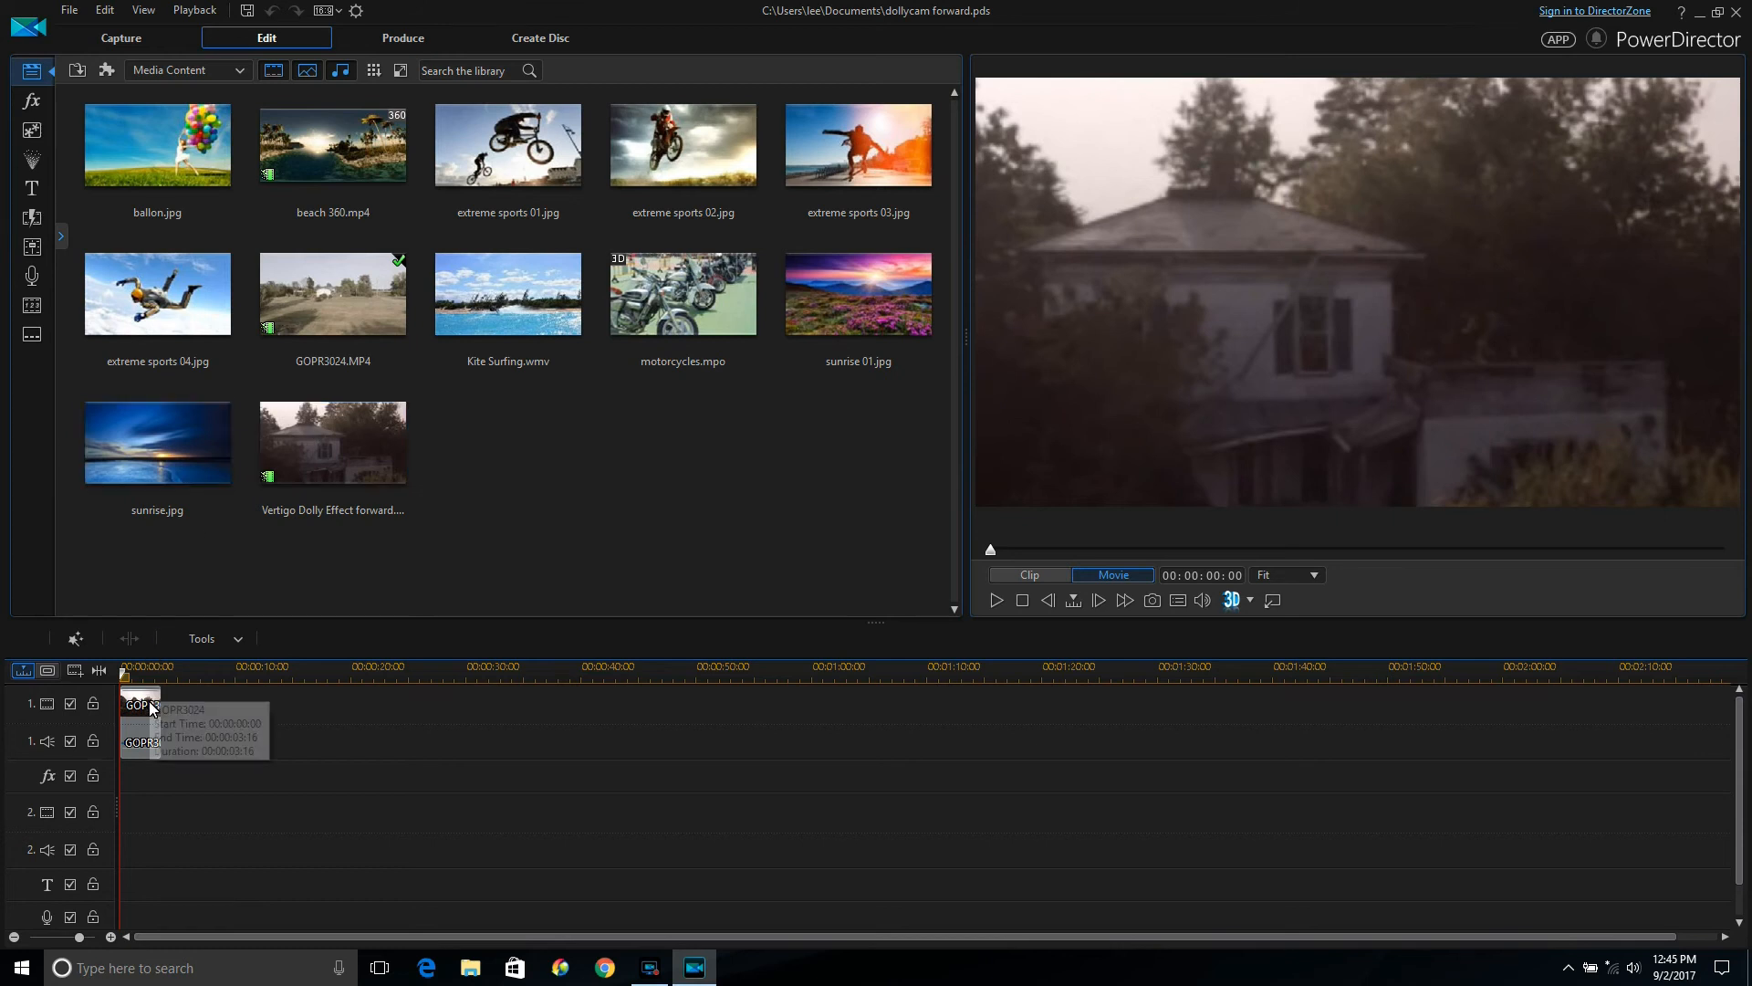
pyautogui.click(140, 703)
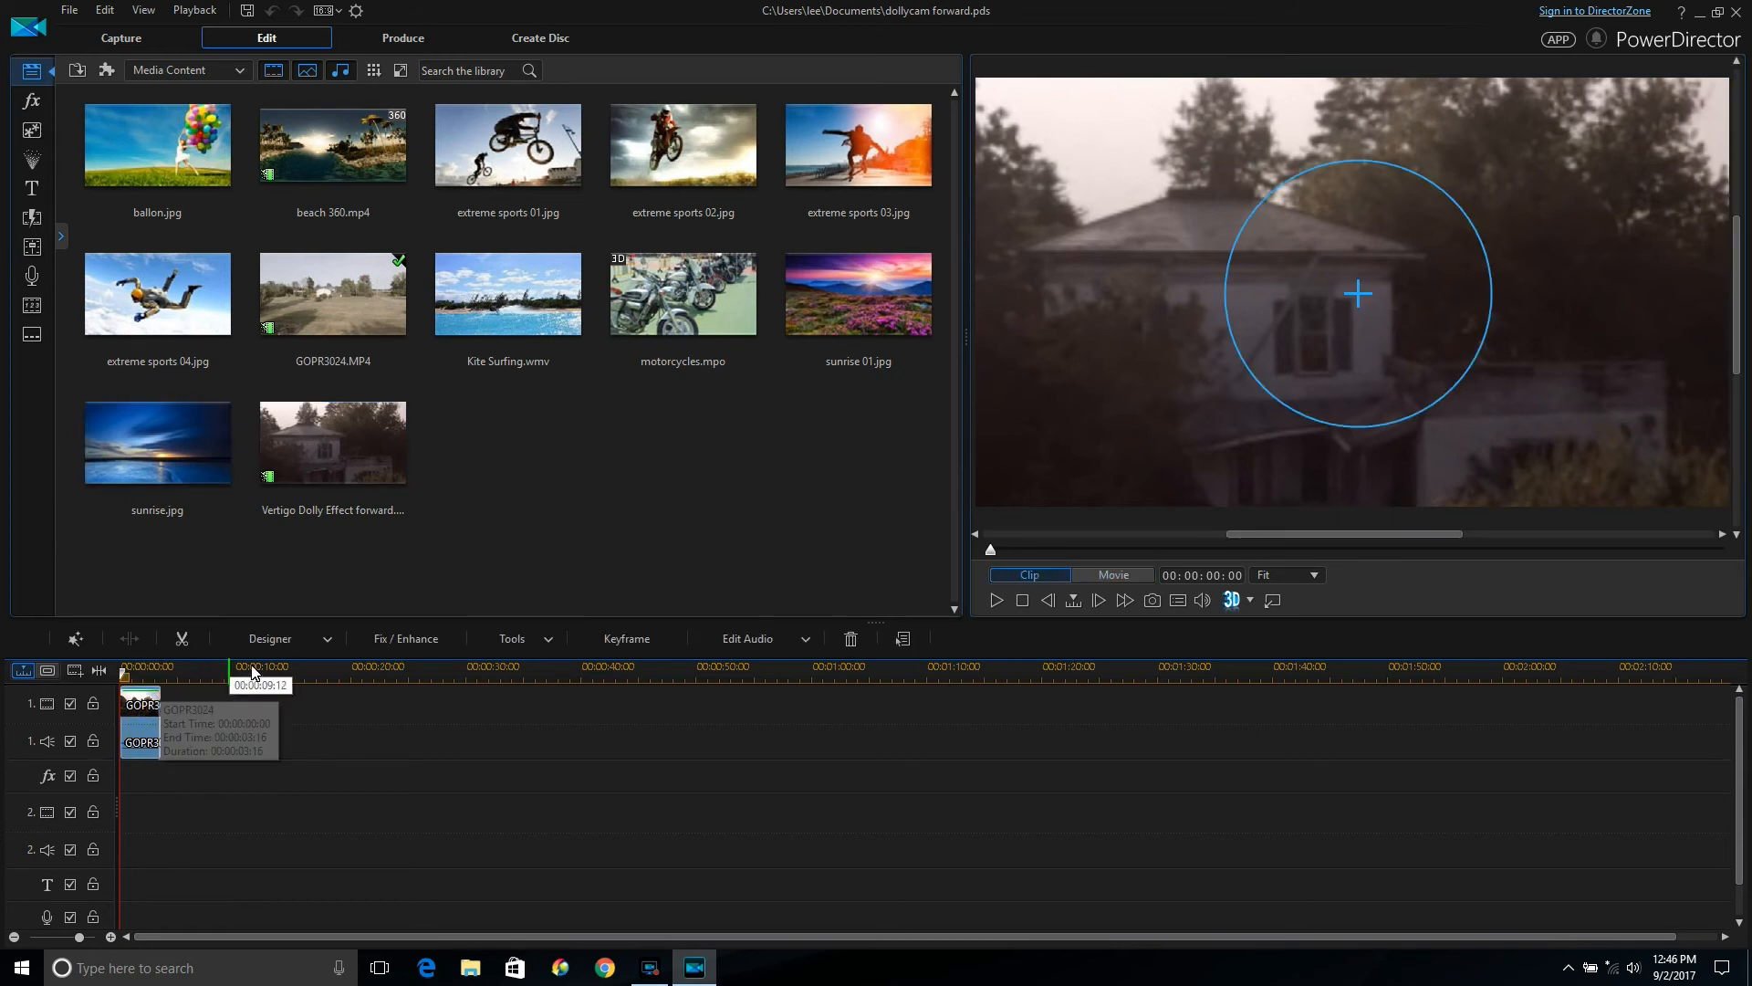
pyautogui.click(332, 638)
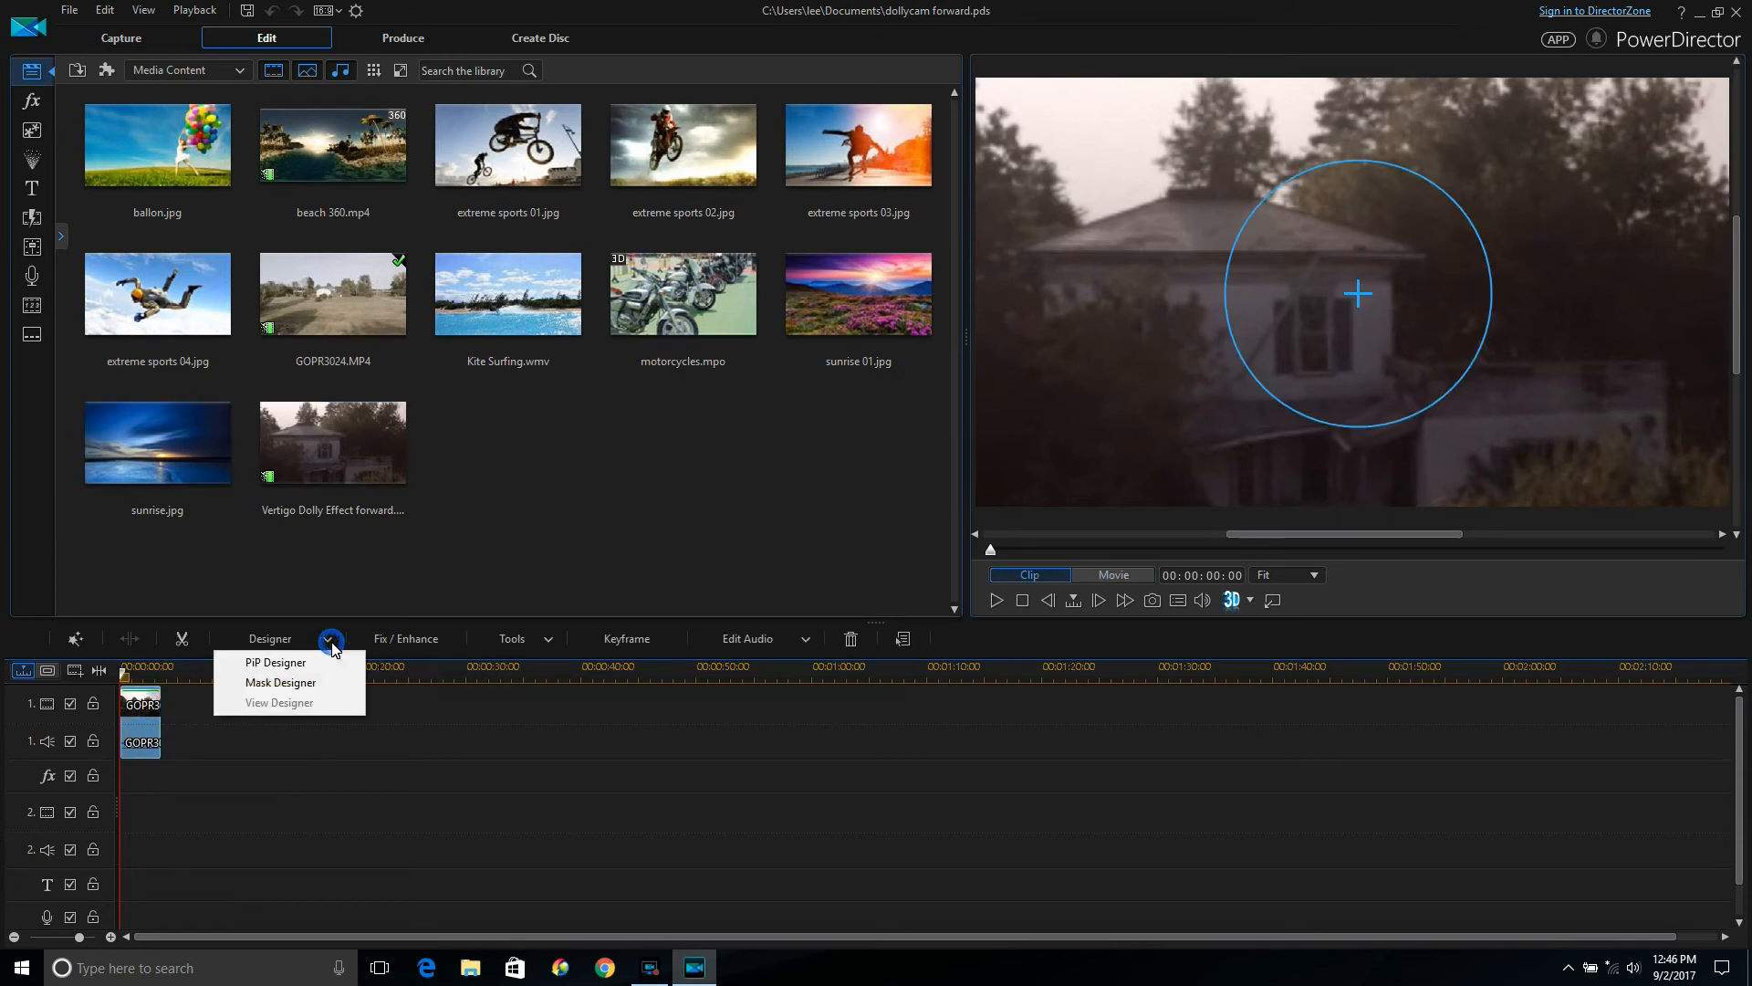
pyautogui.moveTo(275, 662)
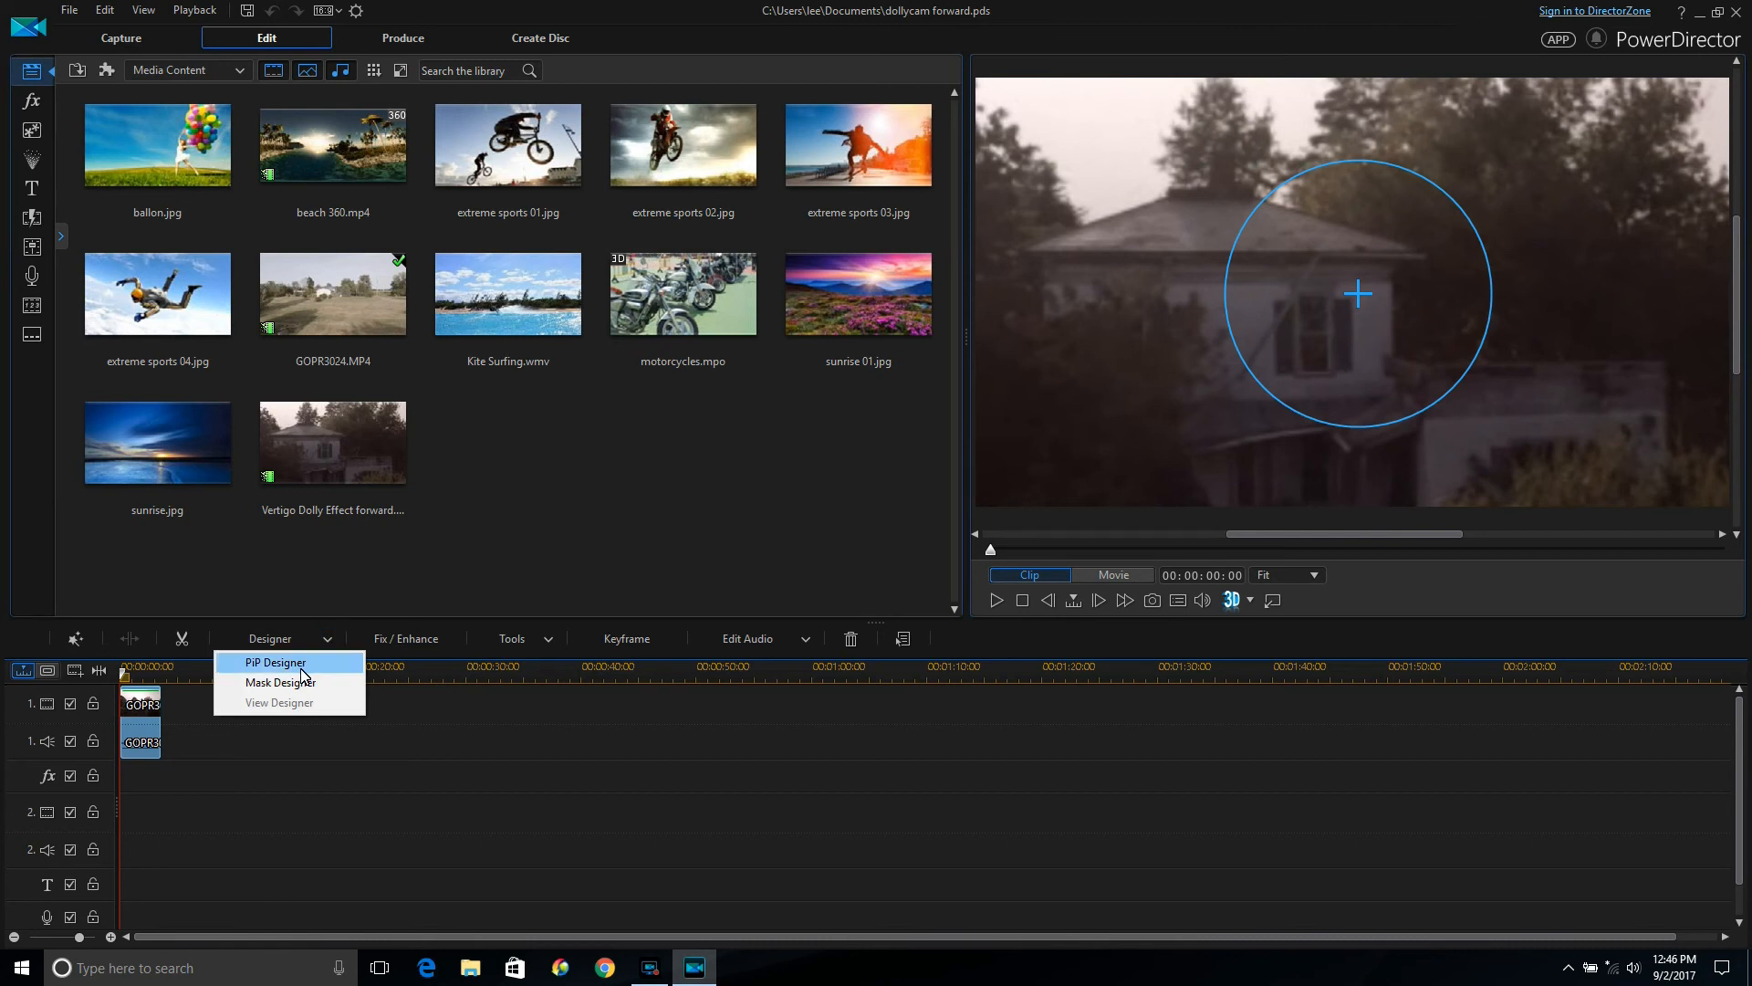
pyautogui.click(274, 662)
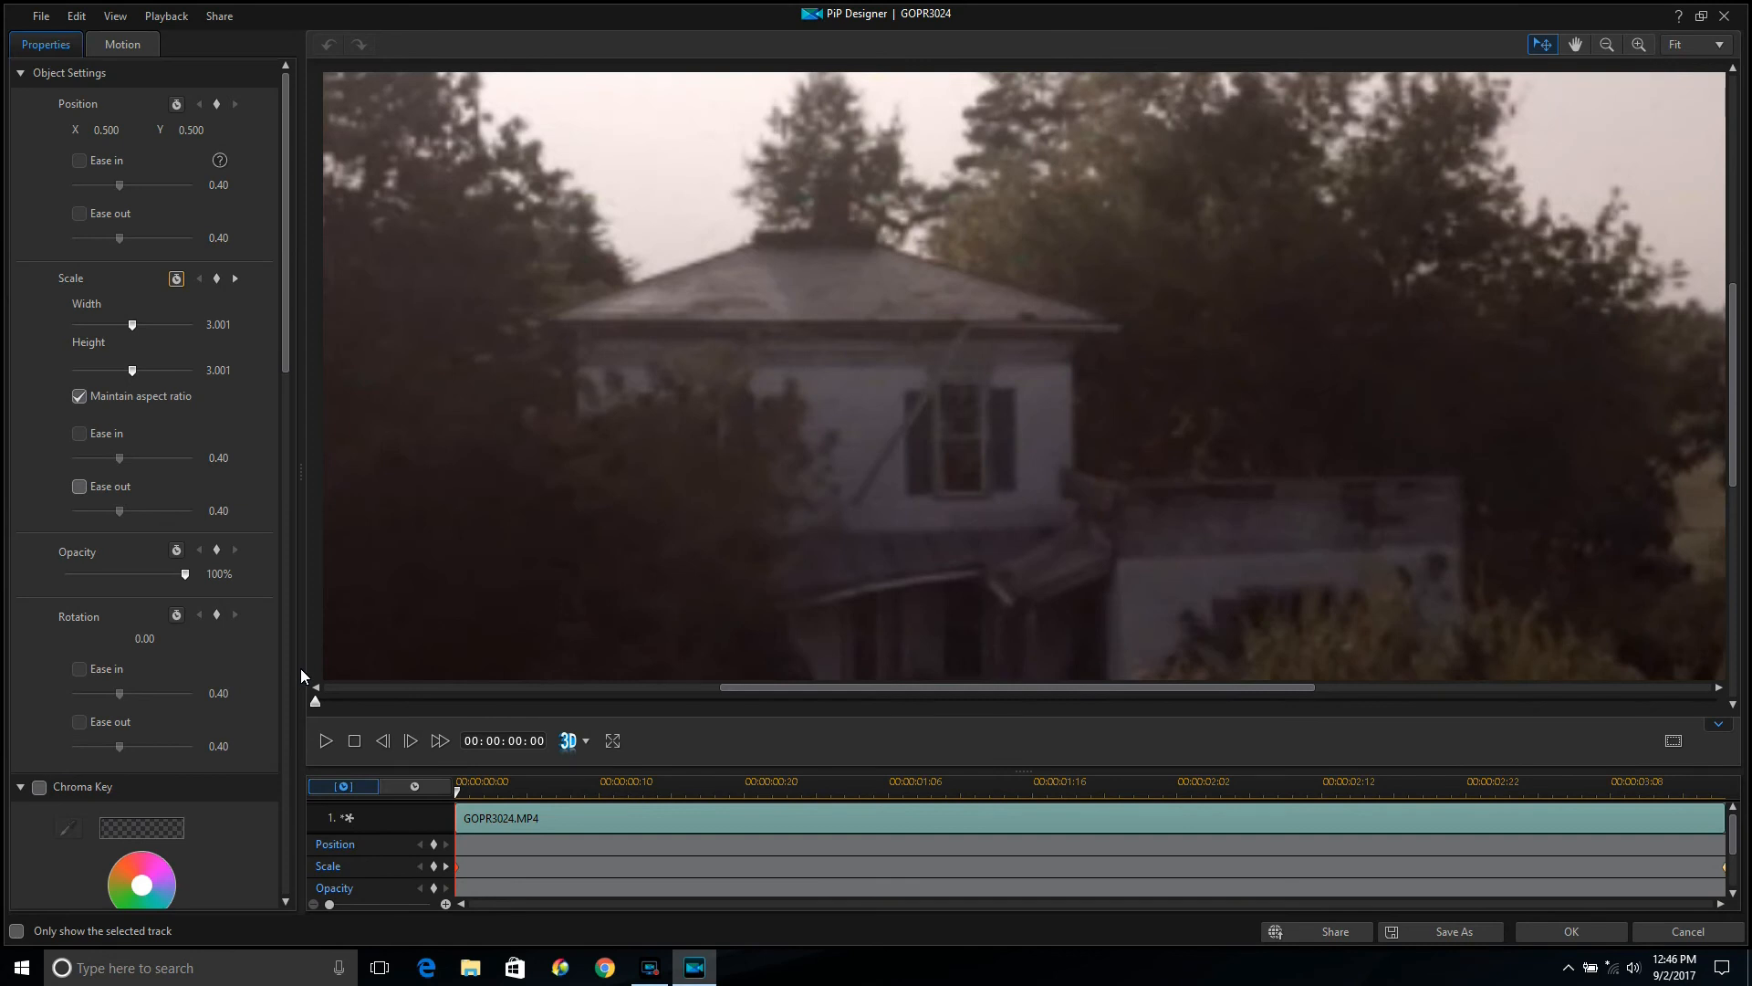
pyautogui.moveTo(188, 310)
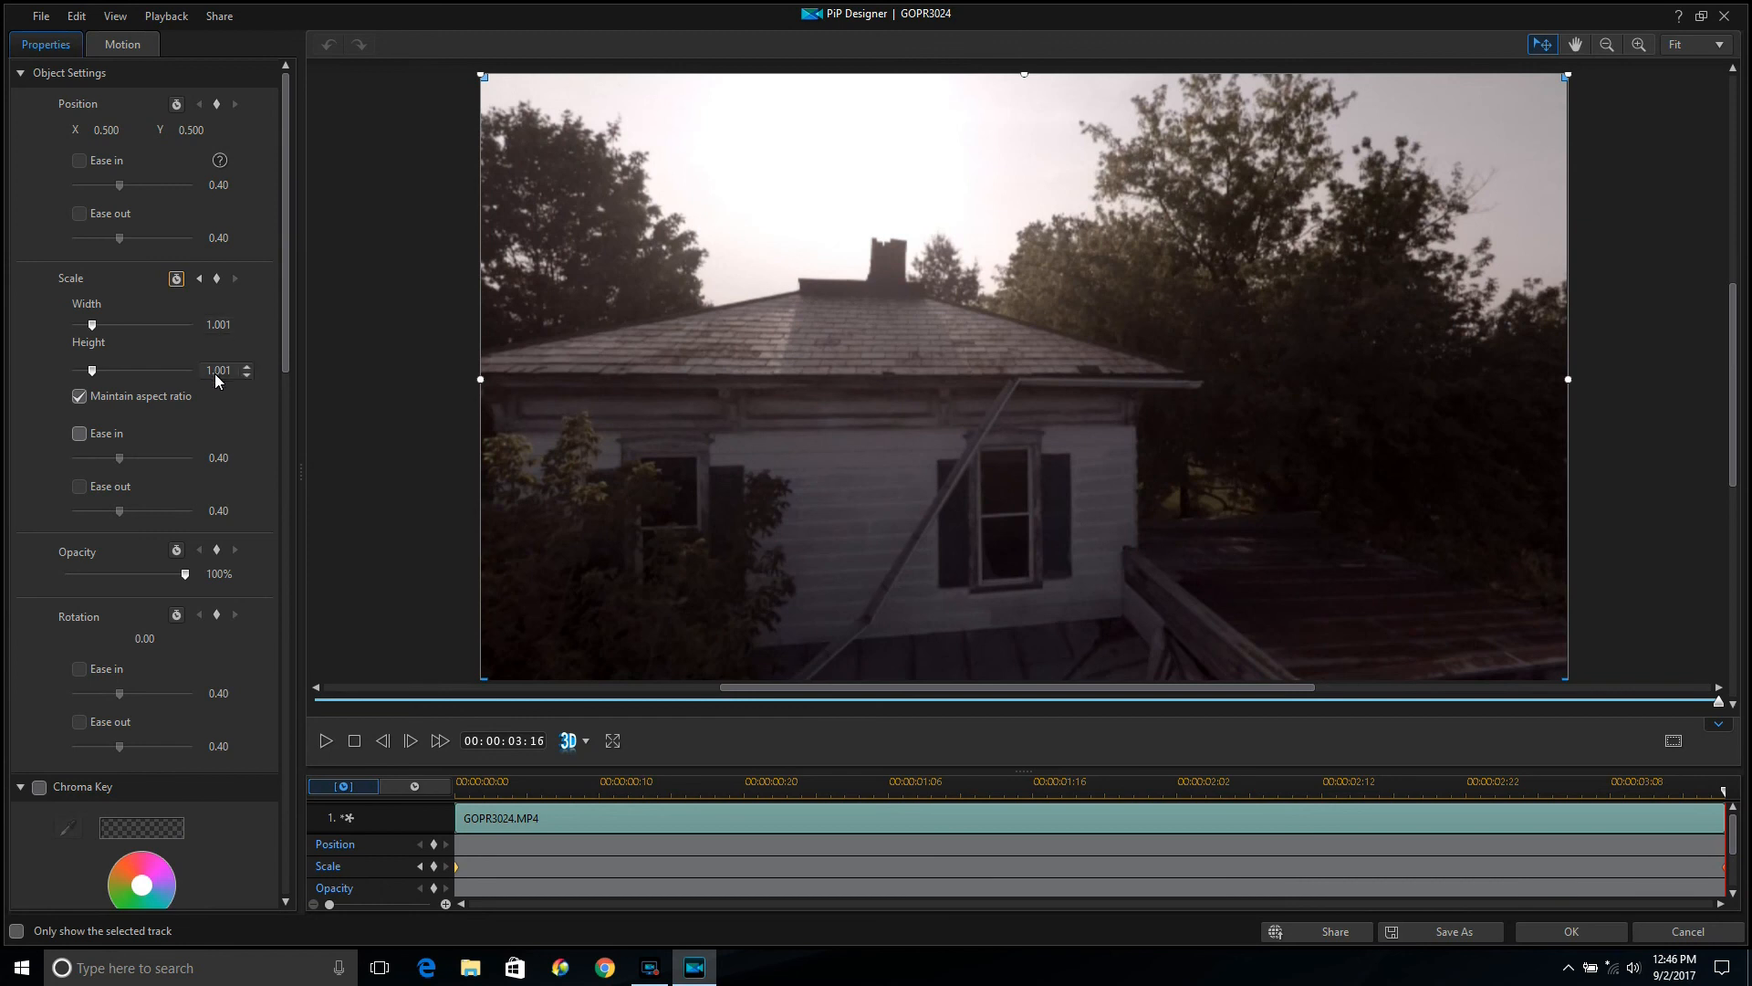
pyautogui.moveTo(212, 334)
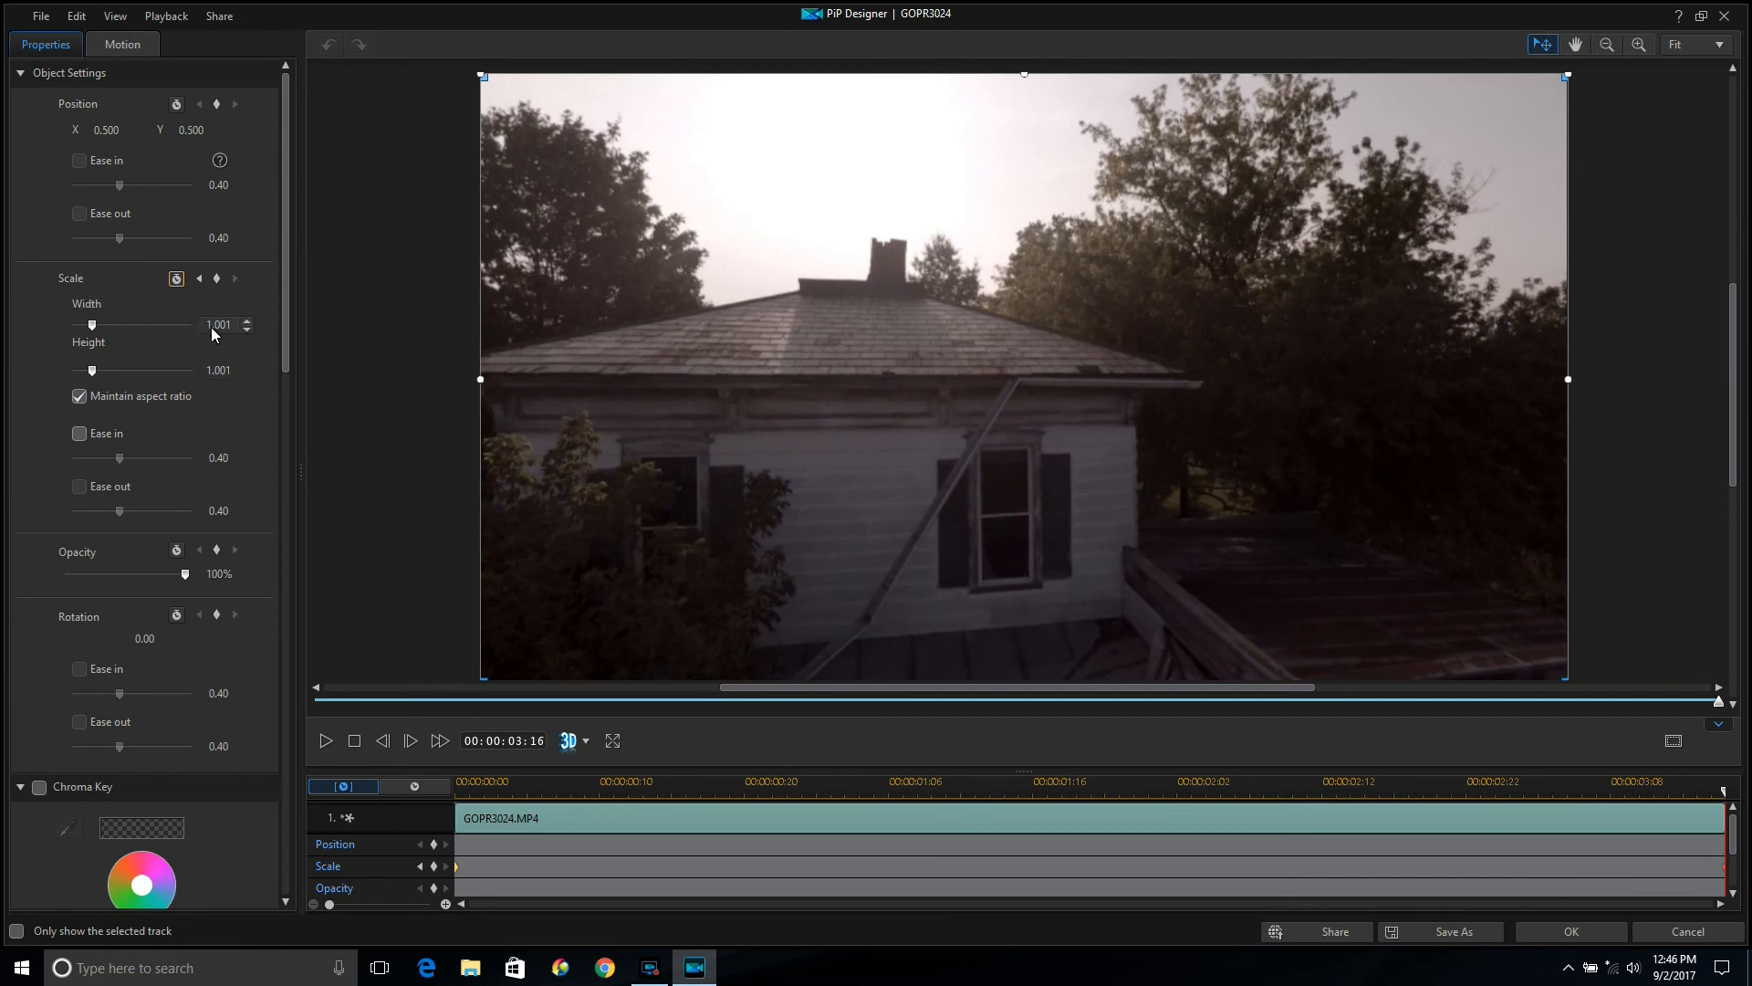
pyautogui.moveTo(456, 875)
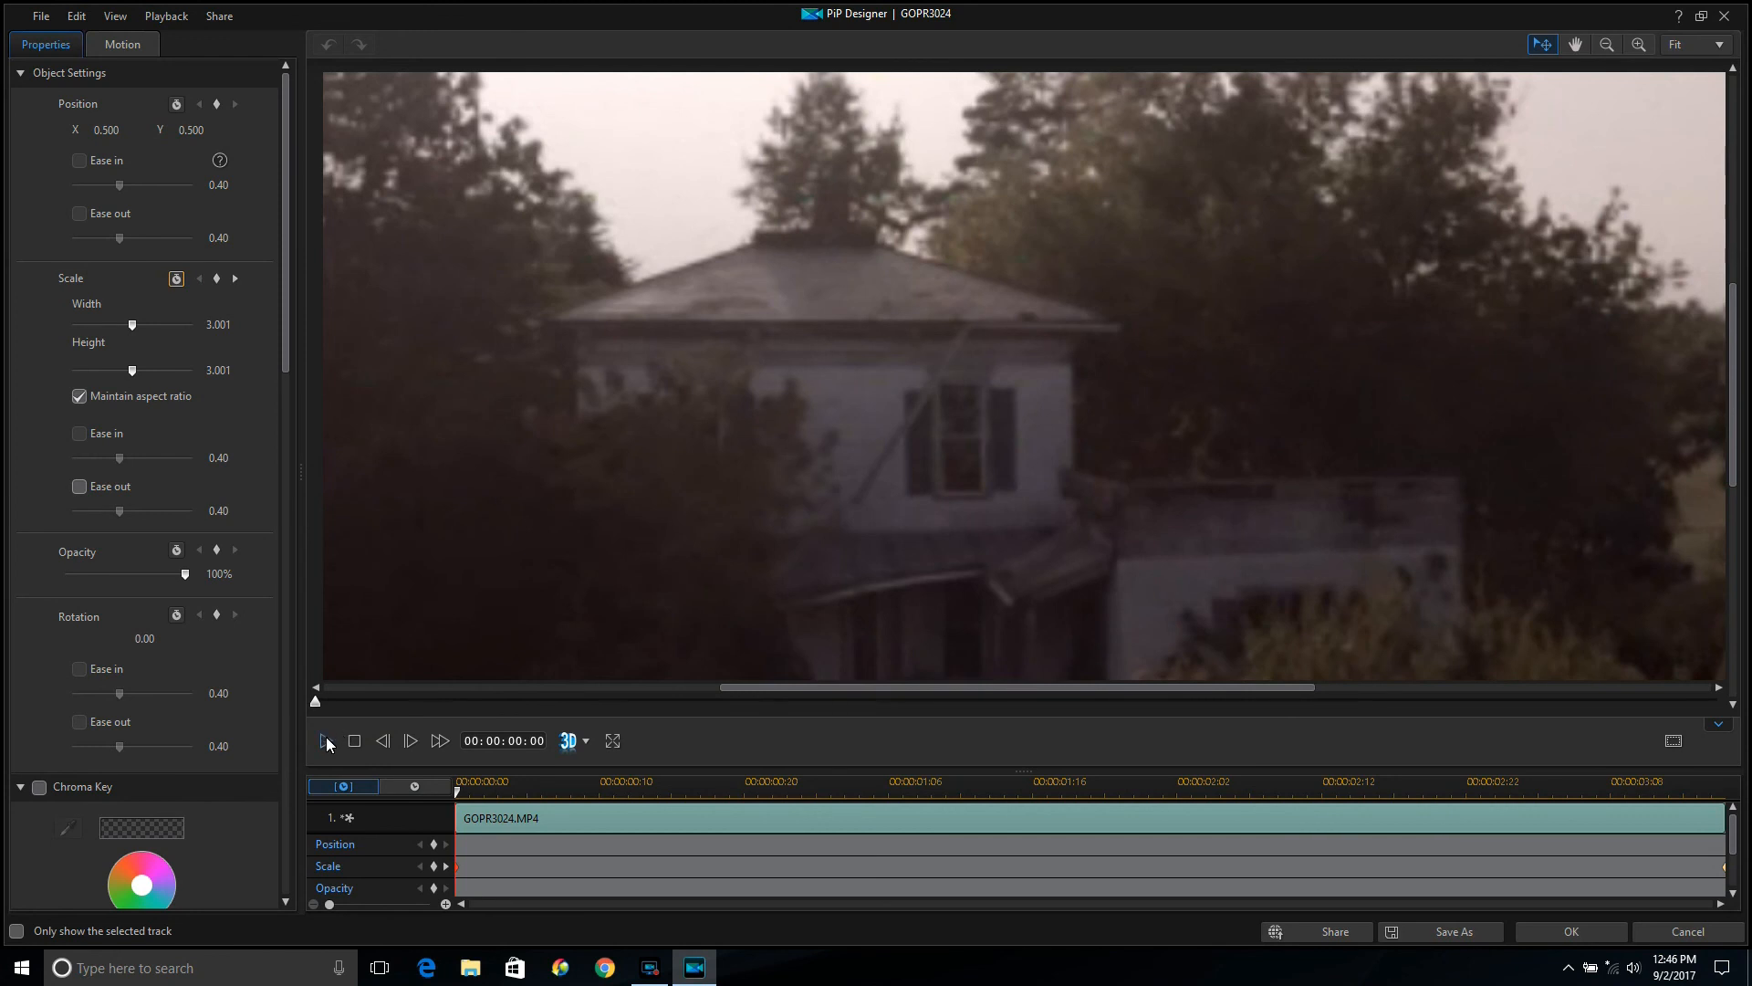
pyautogui.moveTo(324, 741)
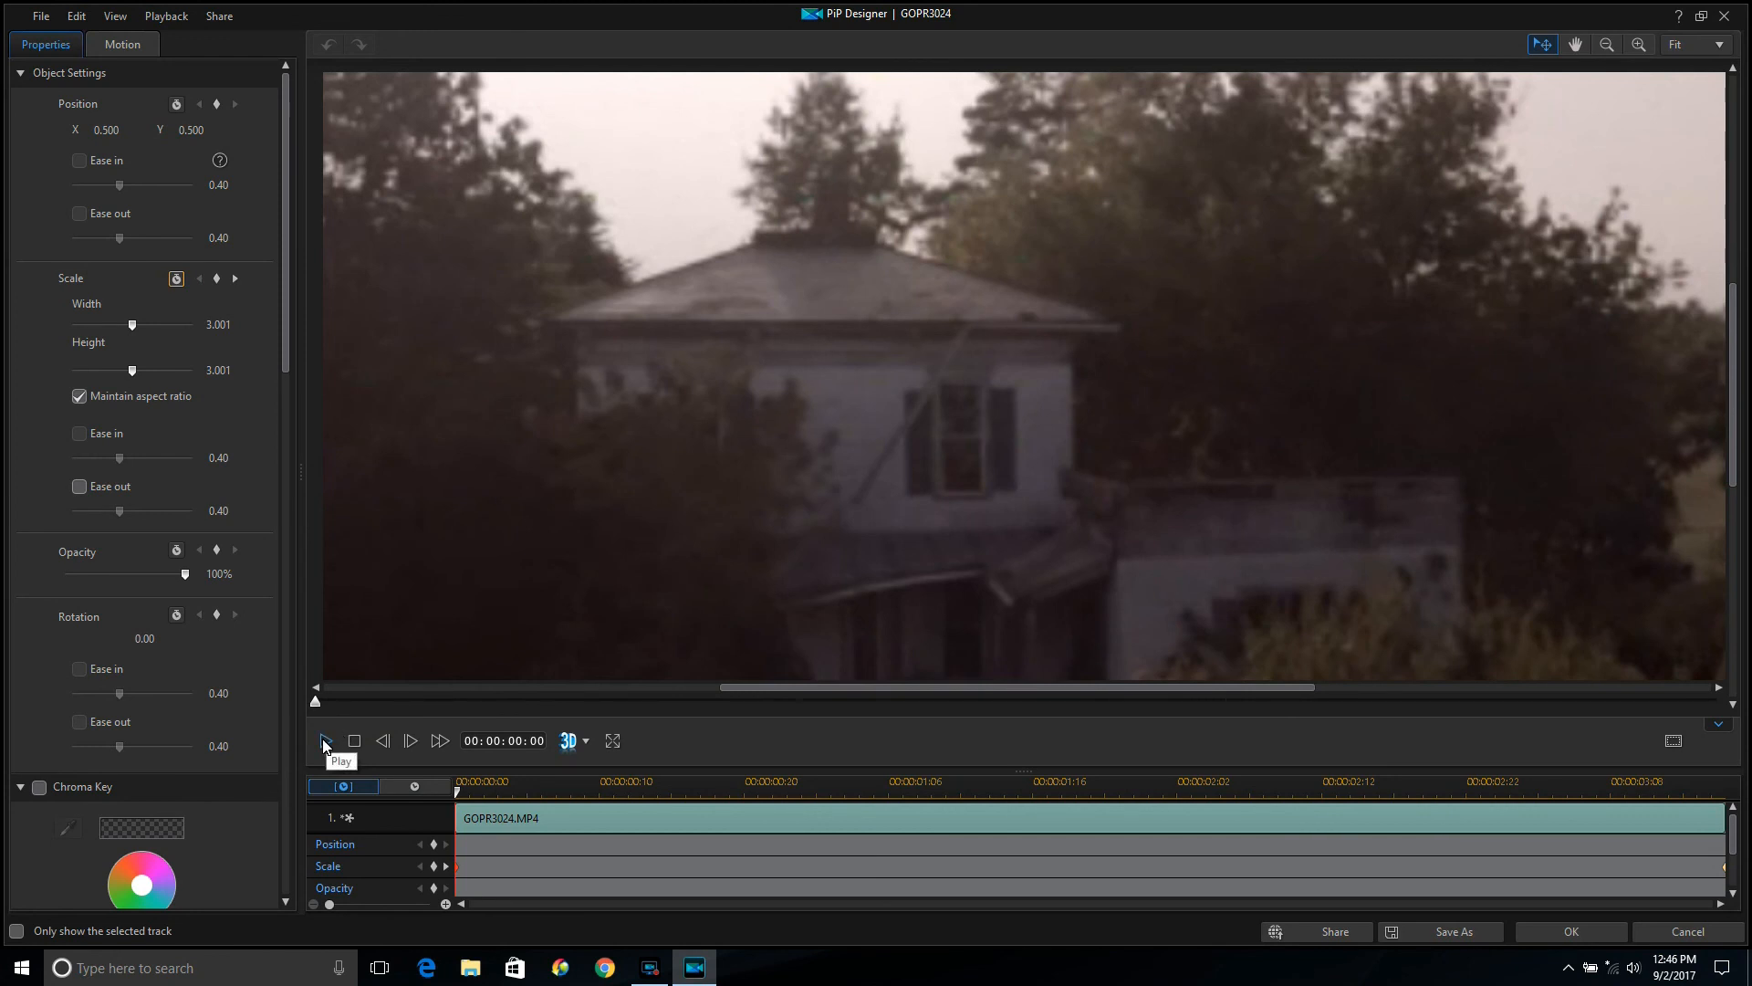
pyautogui.click(323, 740)
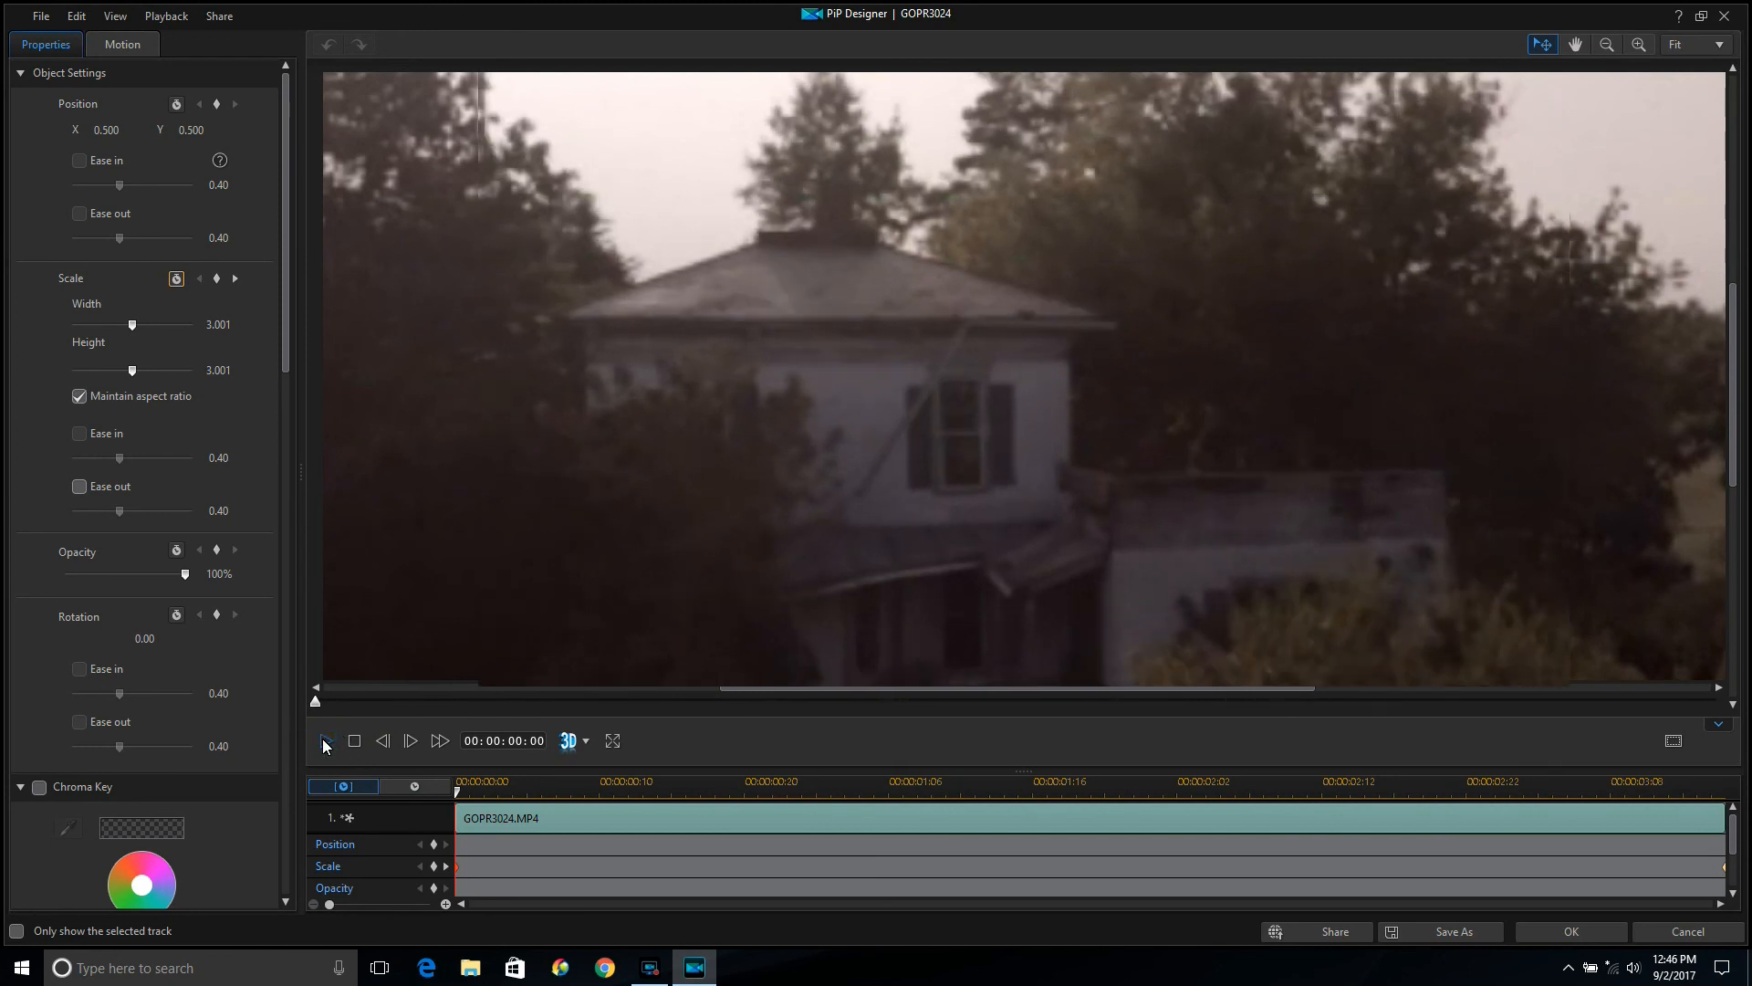
pyautogui.click(324, 740)
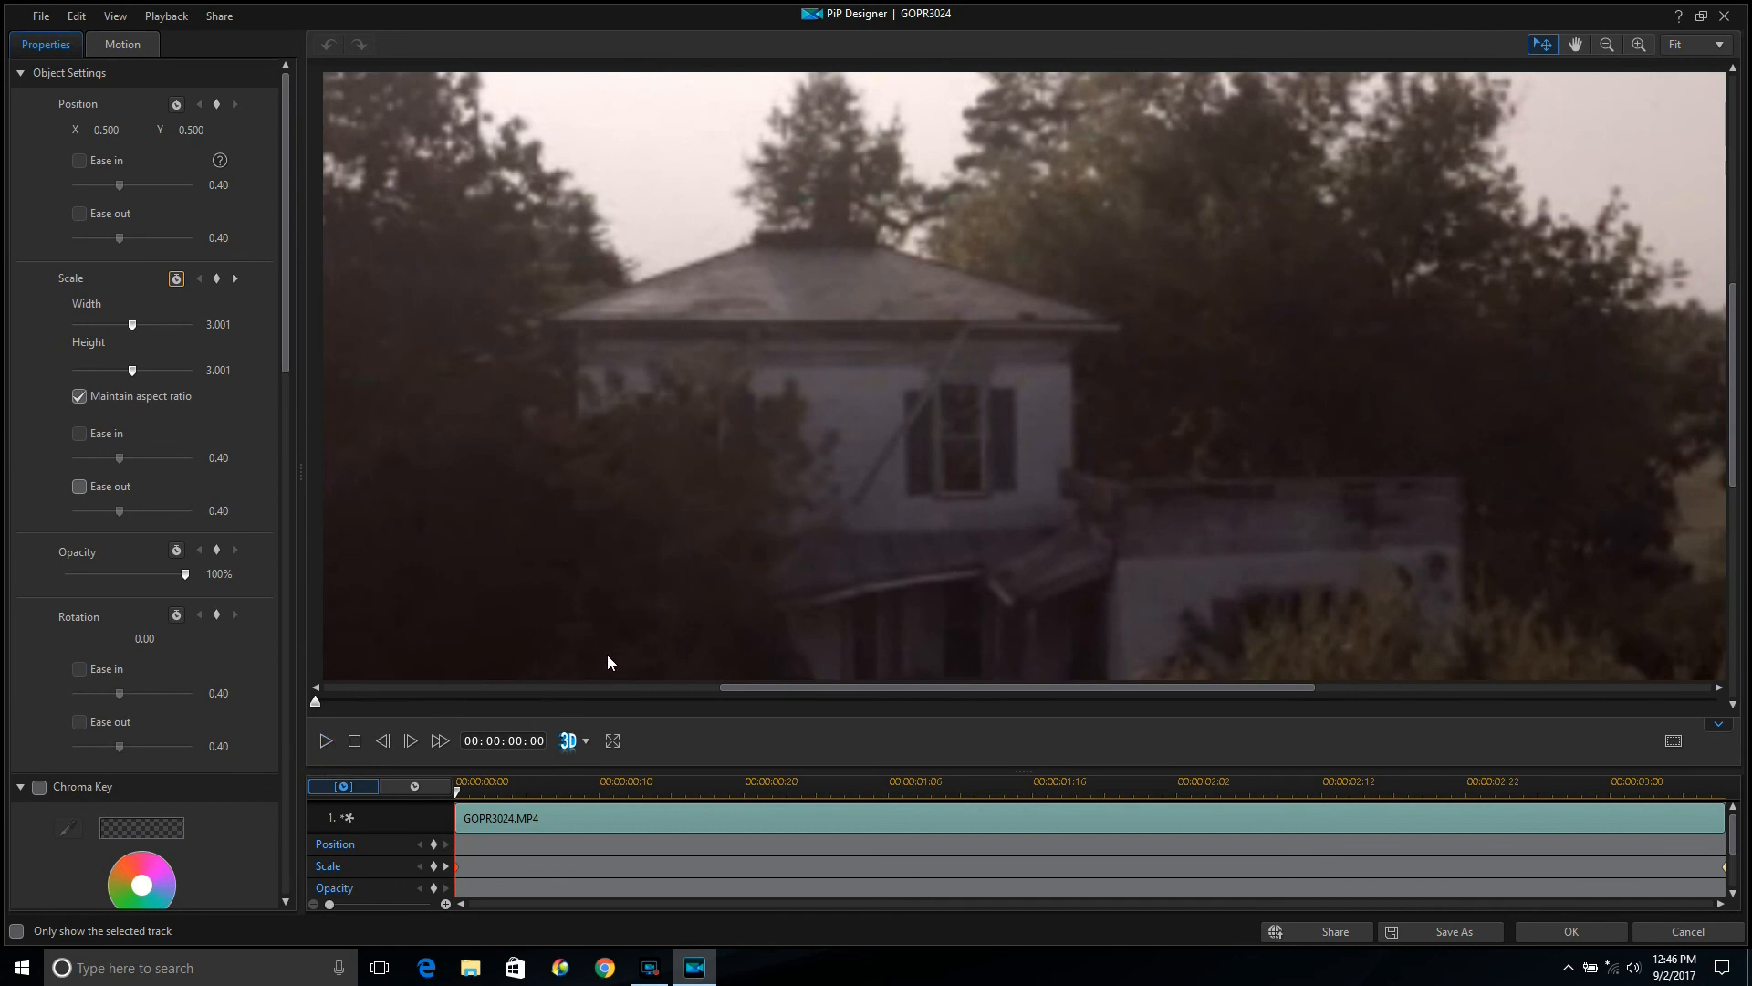
pyautogui.moveTo(1572, 931)
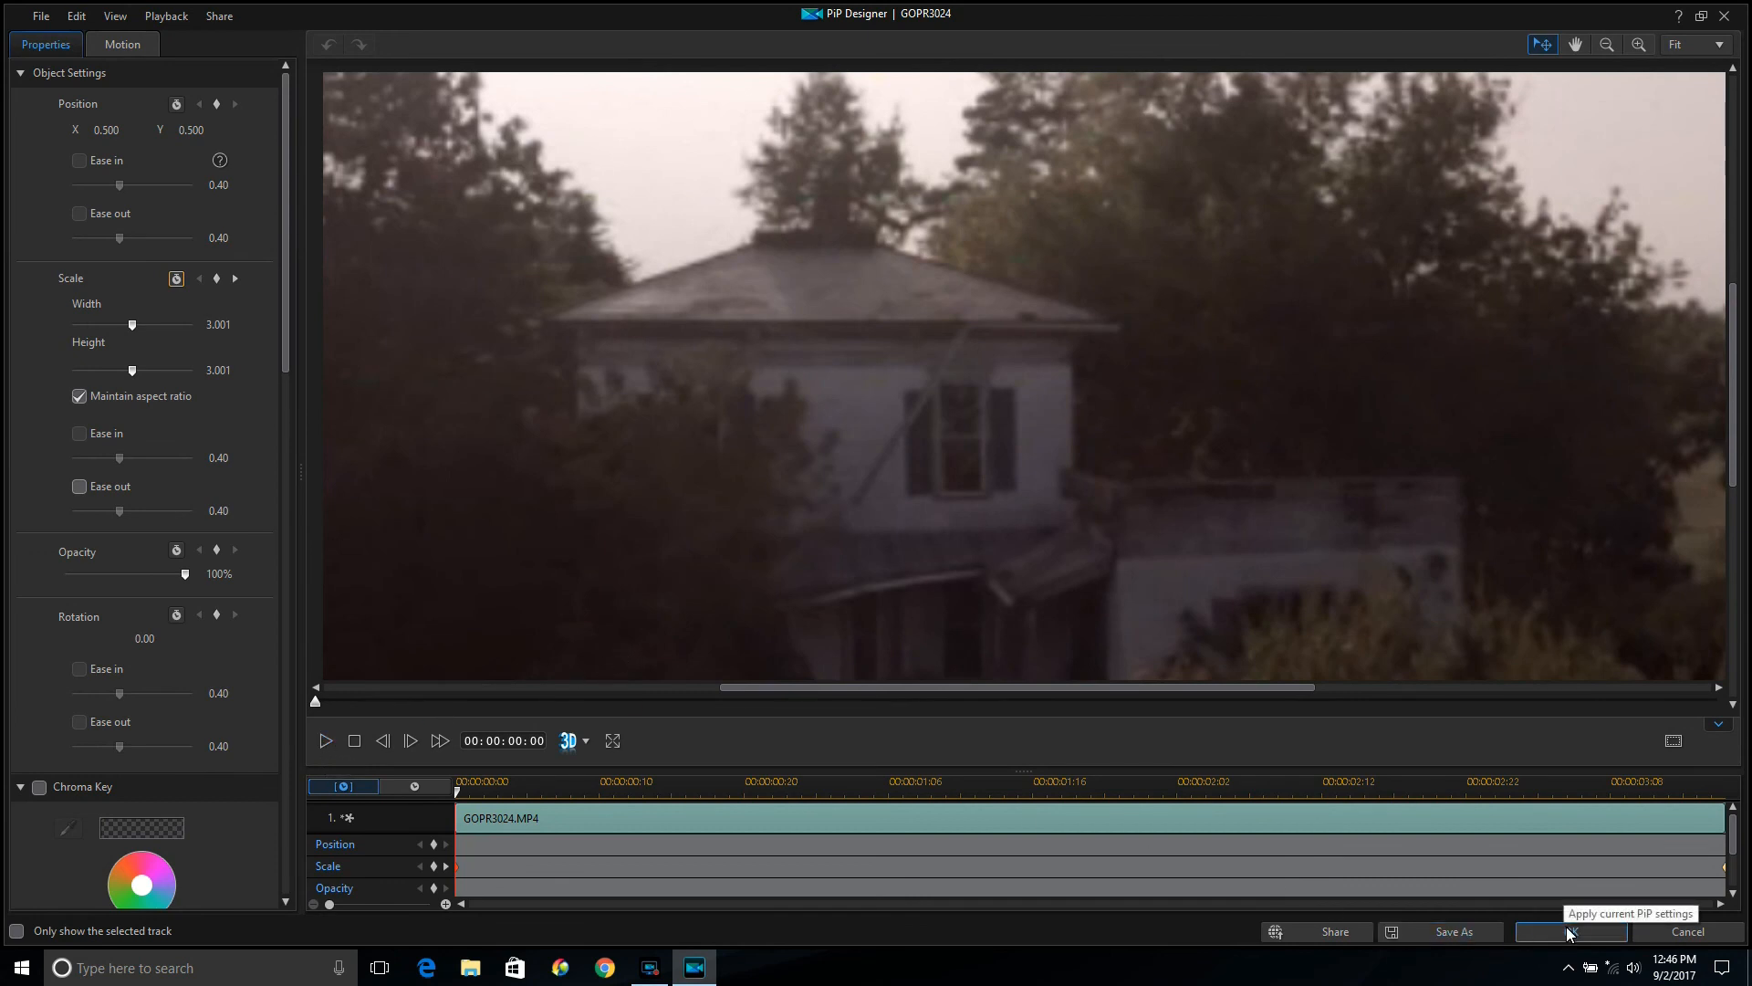